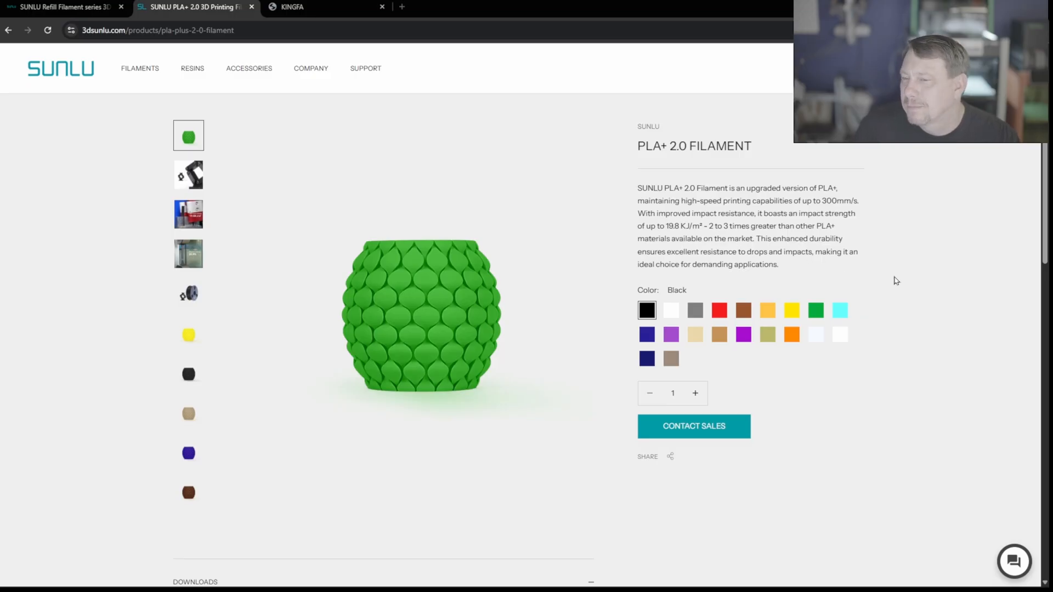
pyautogui.moveTo(868, 254)
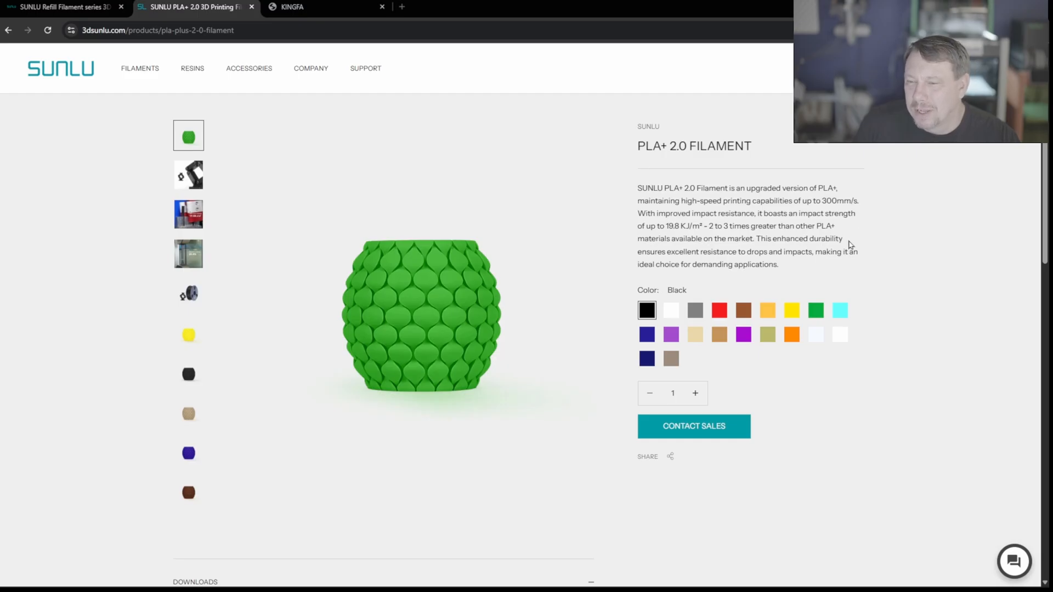
pyautogui.moveTo(763, 254)
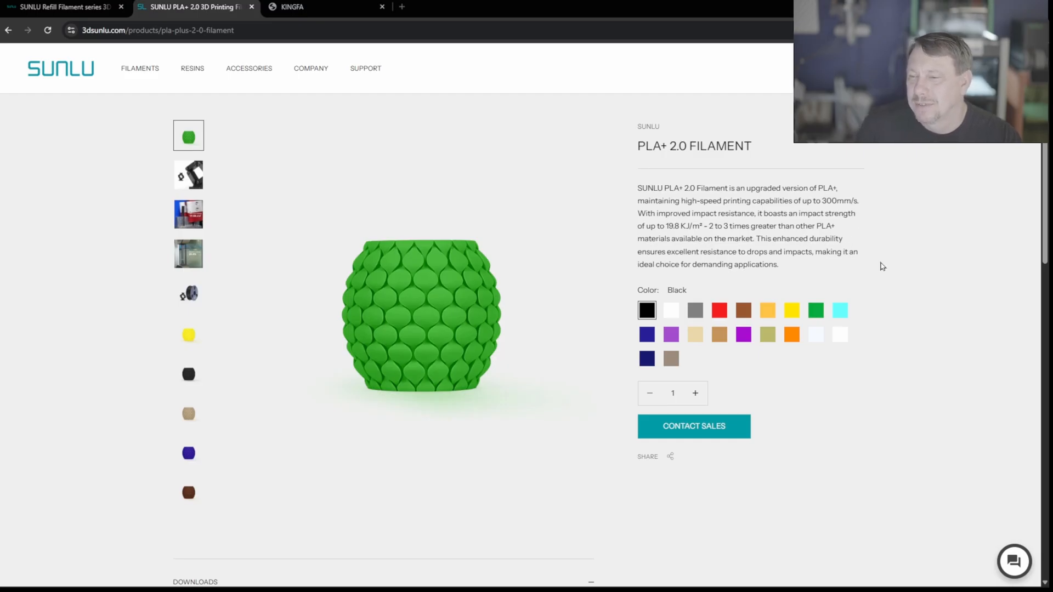
pyautogui.moveTo(738, 277)
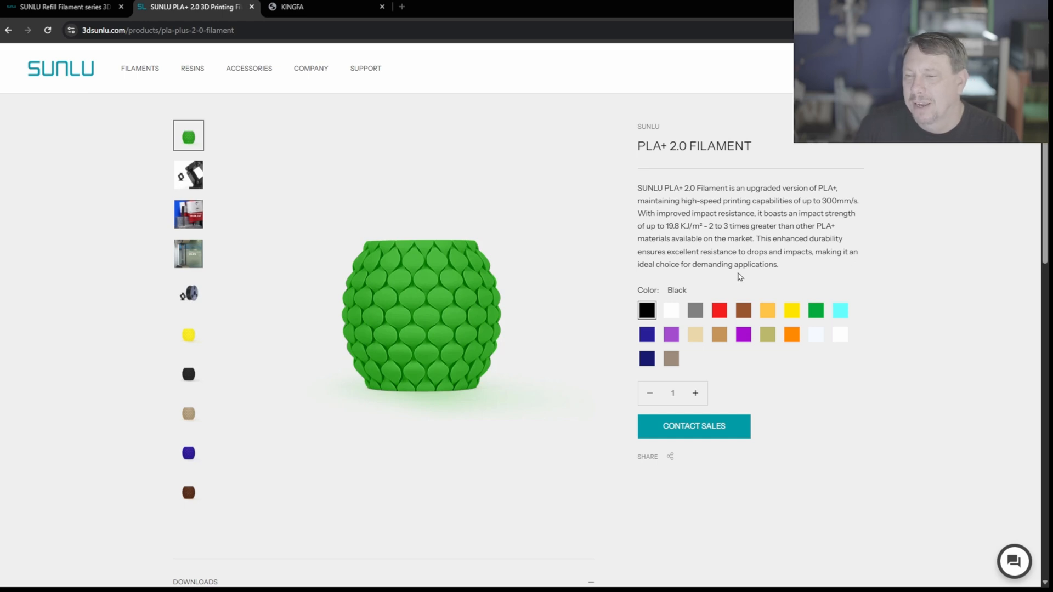
pyautogui.moveTo(844, 268)
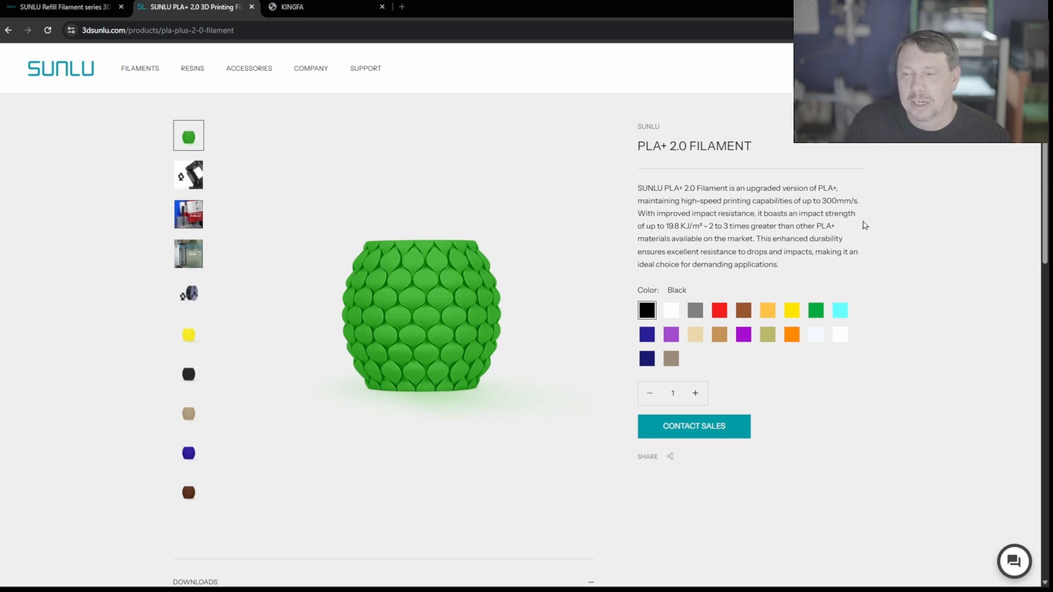
# Scroll the PLA+ 2.0 product page down to the TDS and MSDS download links.
pyautogui.scroll(-3)
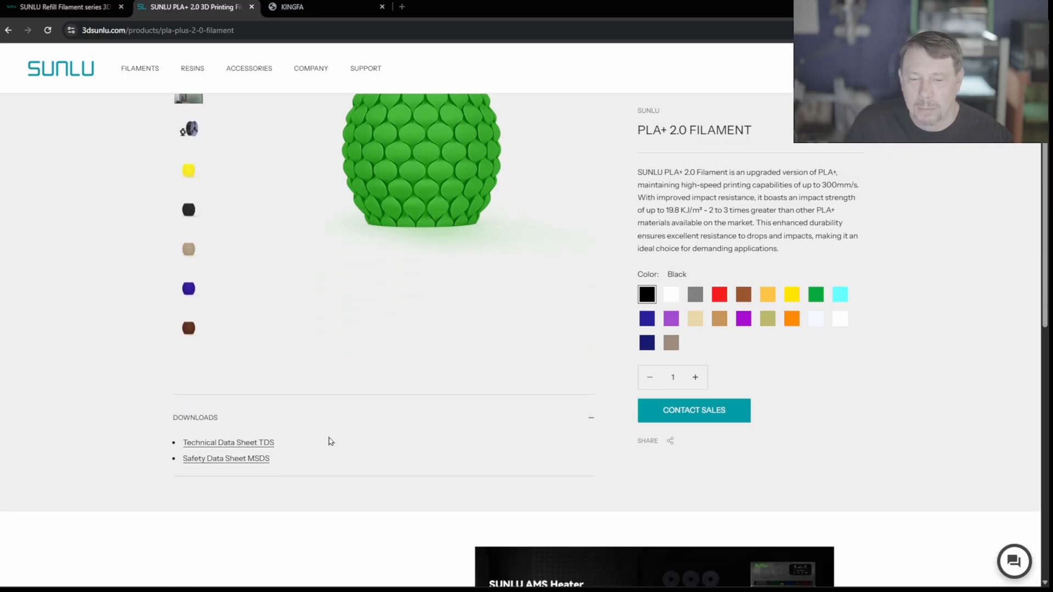
# Review the PLA+ 2.0 TDS down to page 2's recommended printing parameters.
pyautogui.click(228, 443)
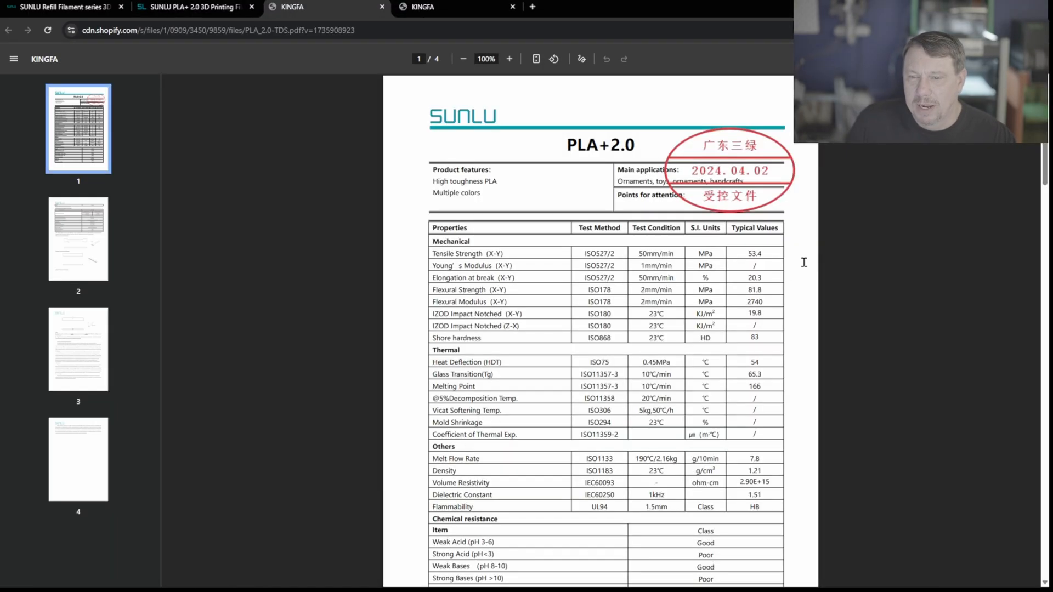
pyautogui.scroll(-3)
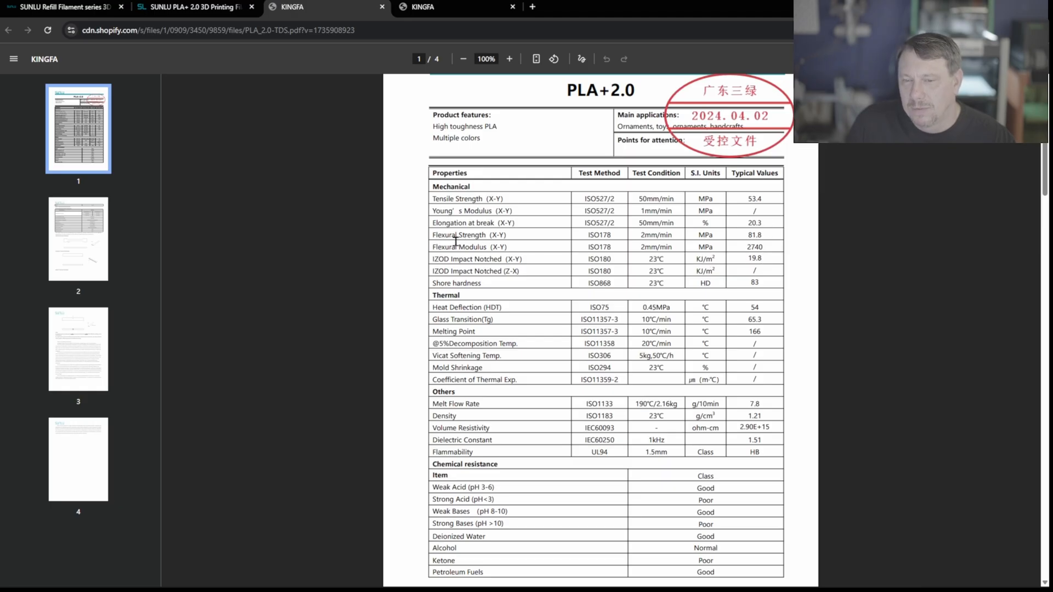
pyautogui.moveTo(763, 300)
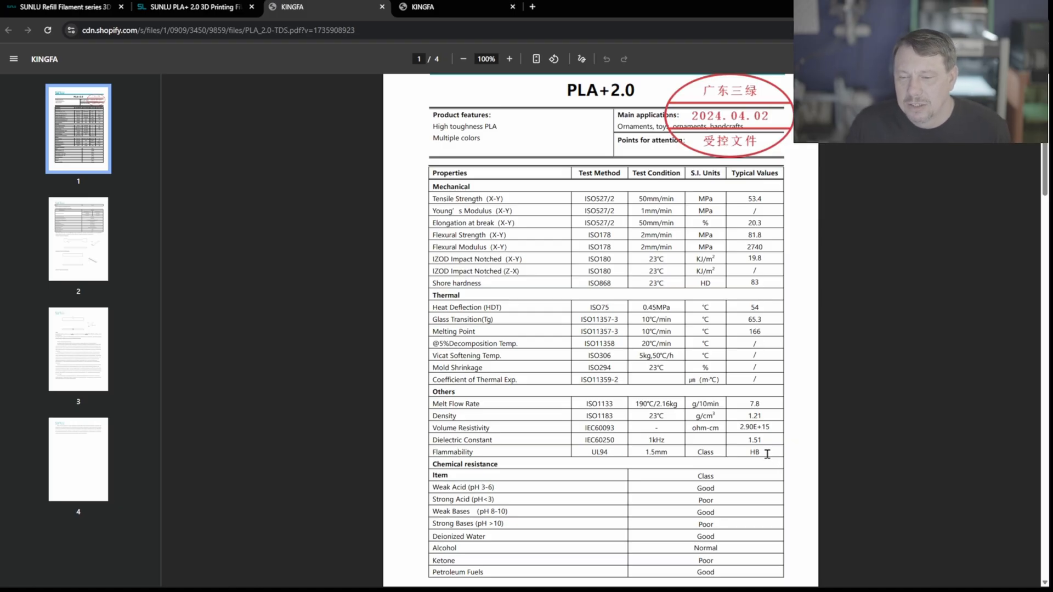
pyautogui.moveTo(744, 484)
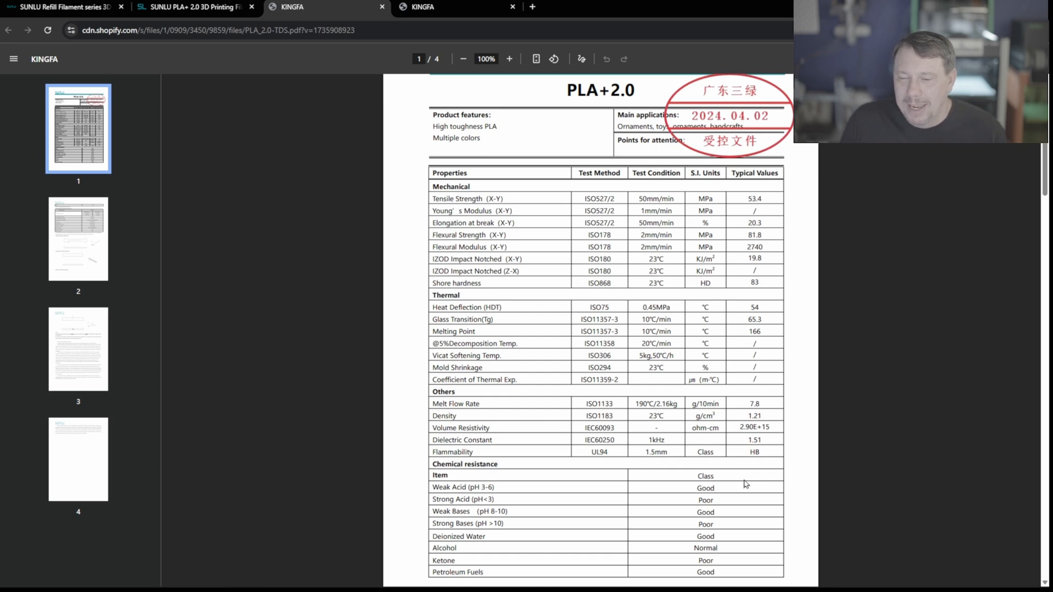
pyautogui.moveTo(489, 473)
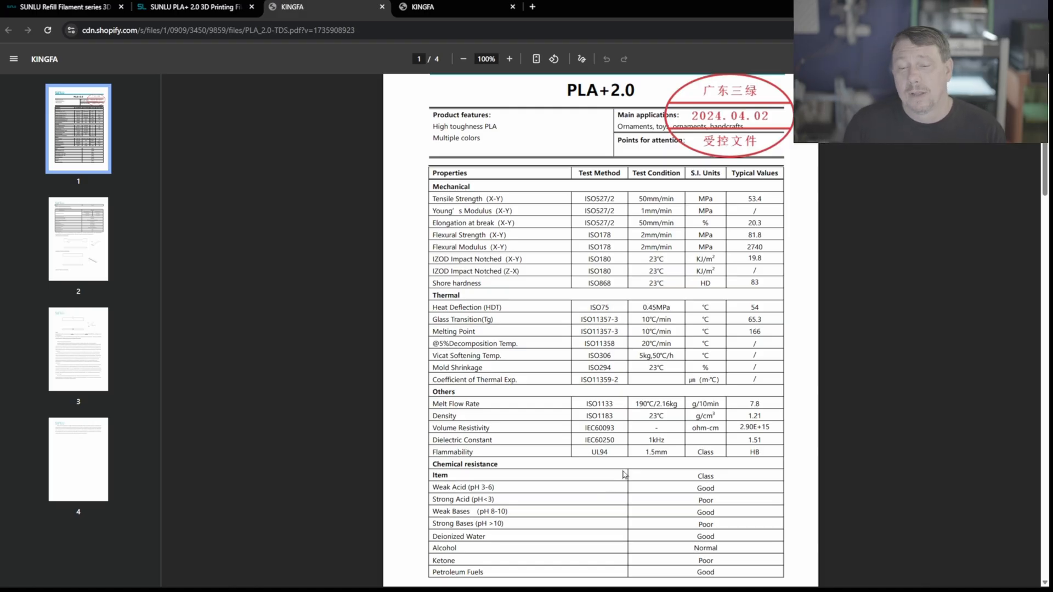
pyautogui.scroll(-3)
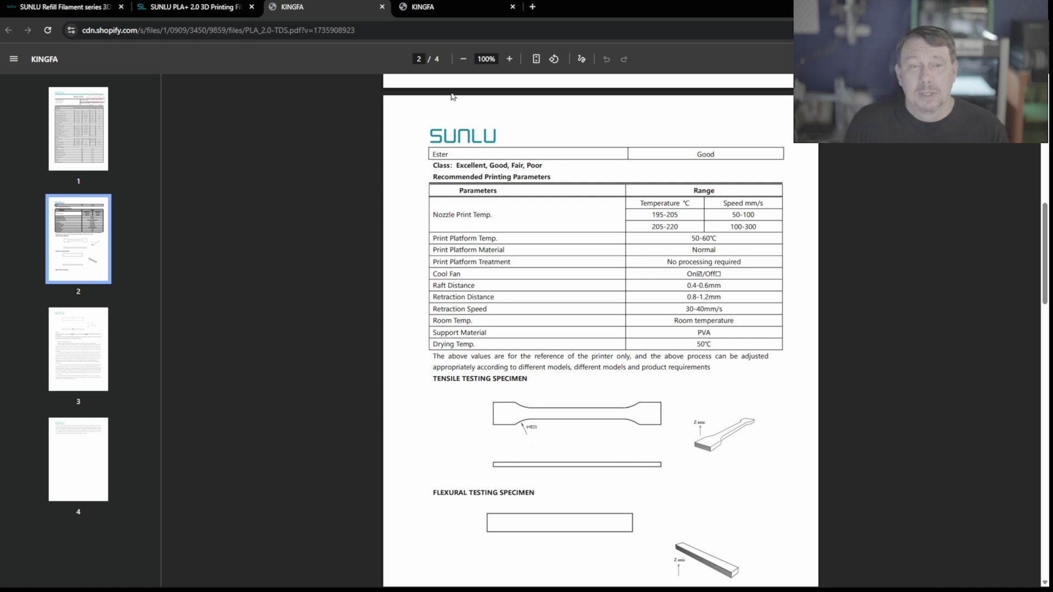
pyautogui.click(60, 7)
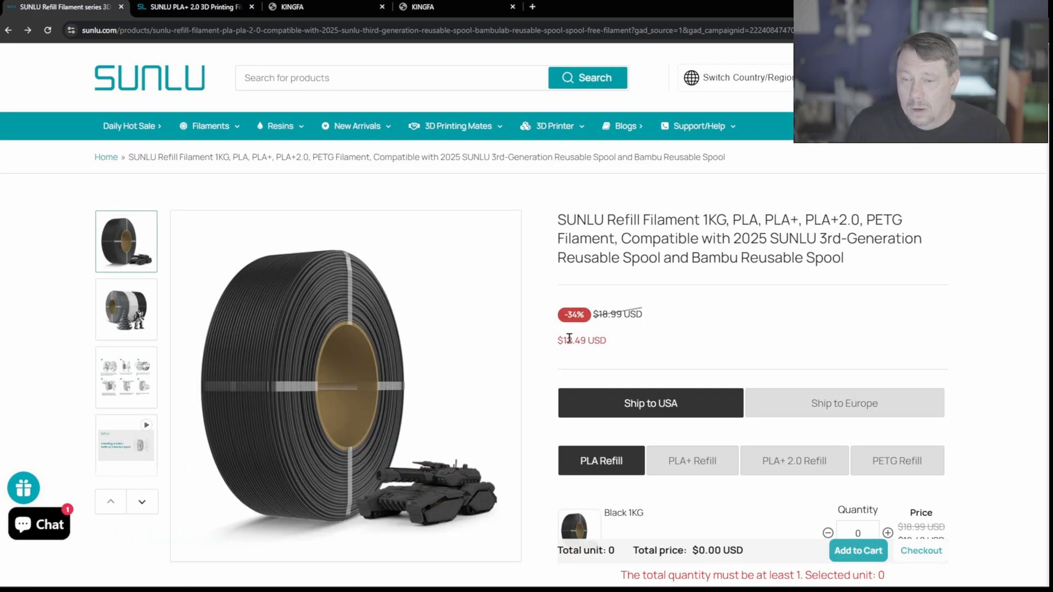
pyautogui.moveTo(762, 332)
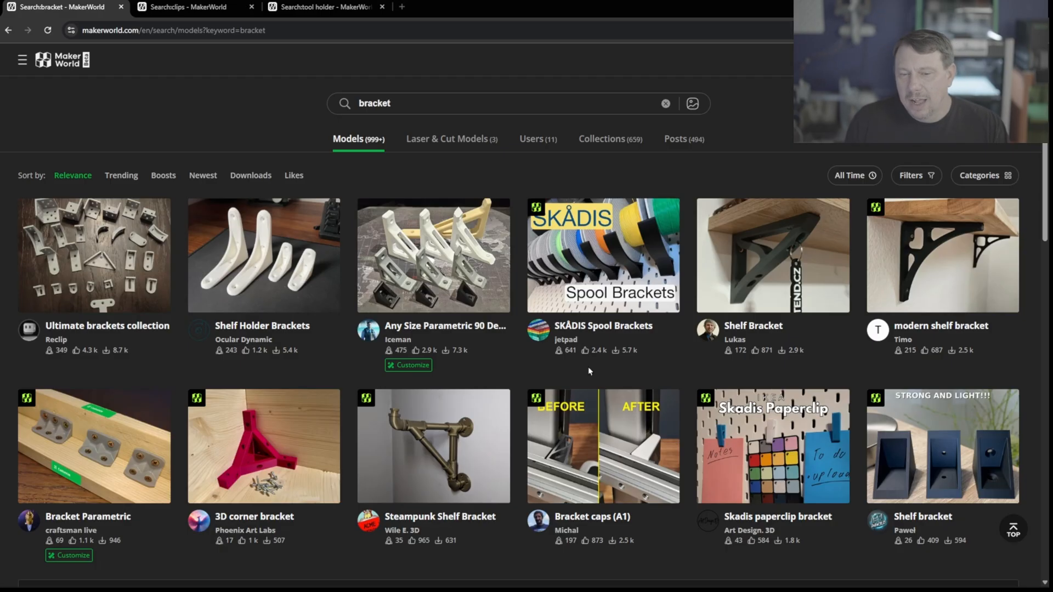
pyautogui.moveTo(232, 456)
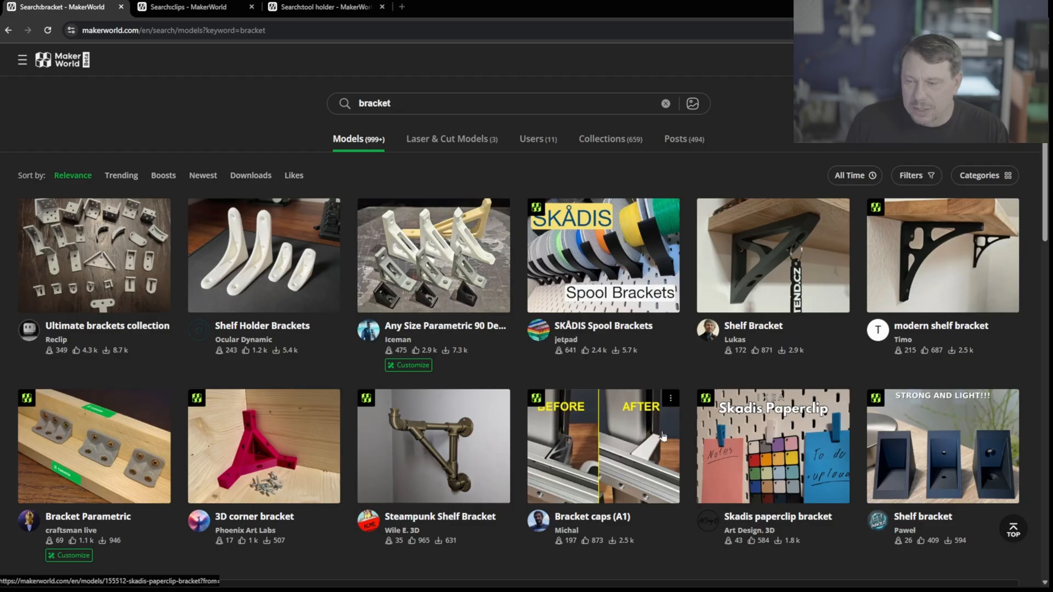
pyautogui.moveTo(605, 450)
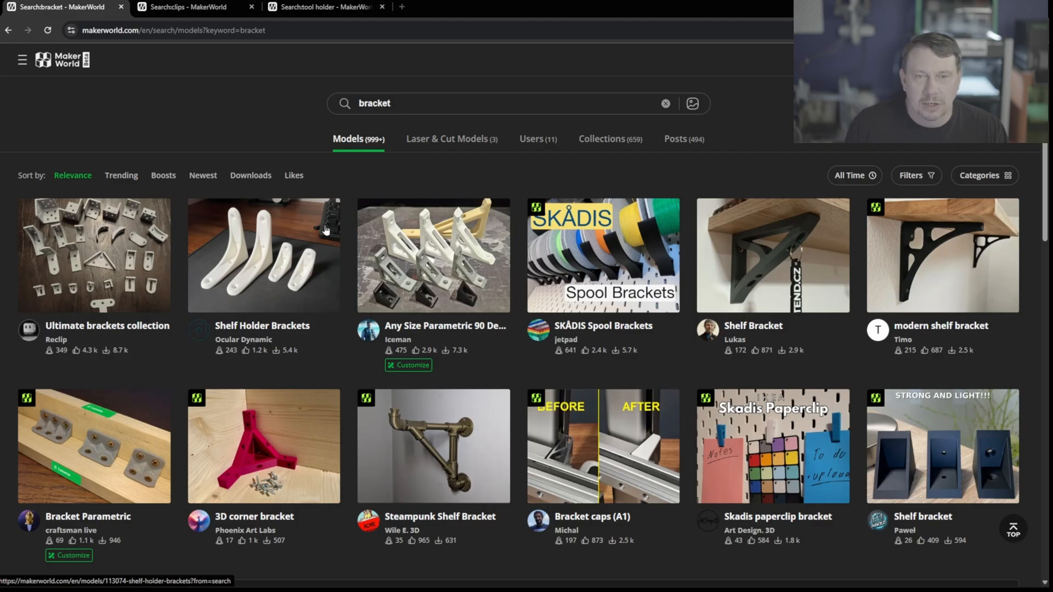
# Switch to the MakerWorld search results for 'clips'.
pyautogui.click(188, 7)
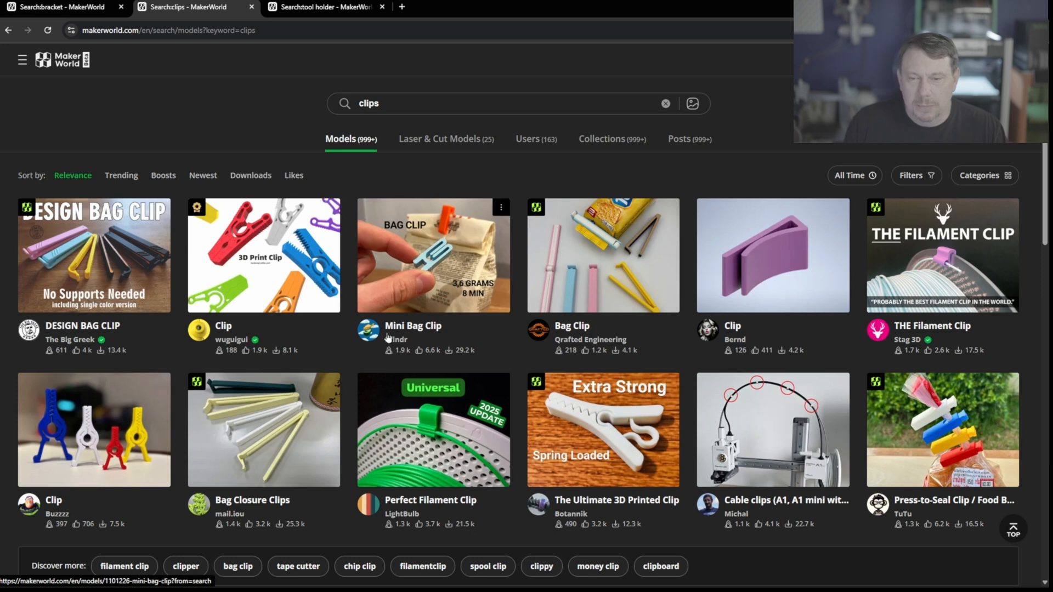
pyautogui.moveTo(617, 433)
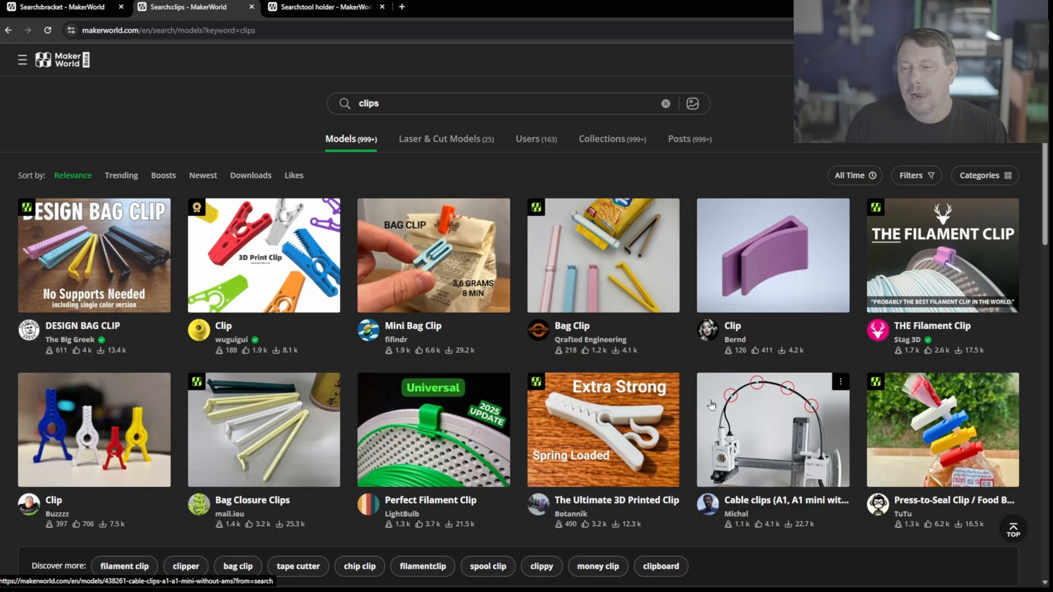
# Switch to the MakerWorld search results for 'tool holder'.
pyautogui.click(326, 7)
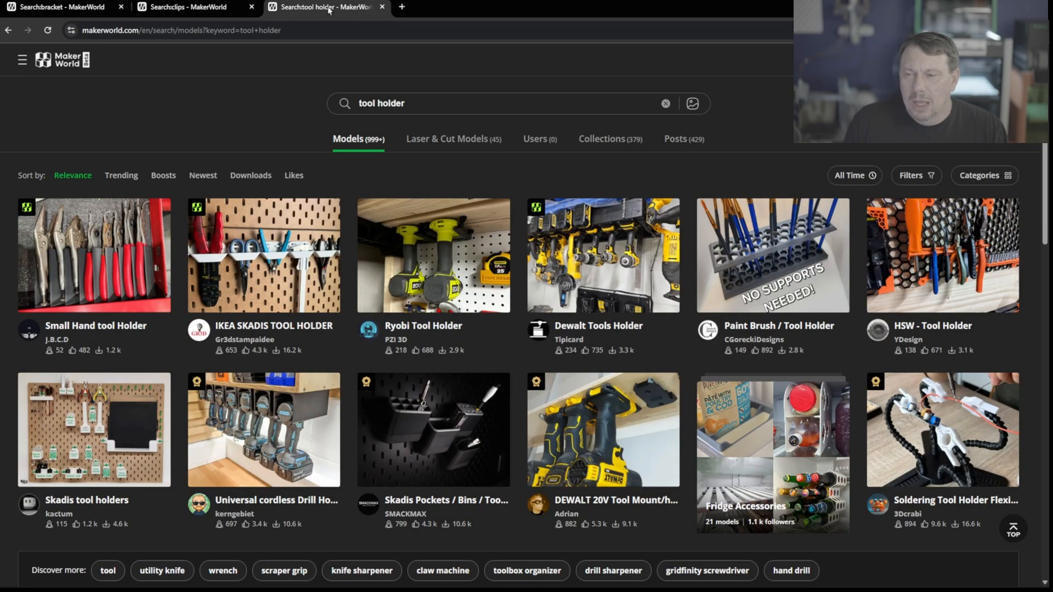
pyautogui.moveTo(495, 319)
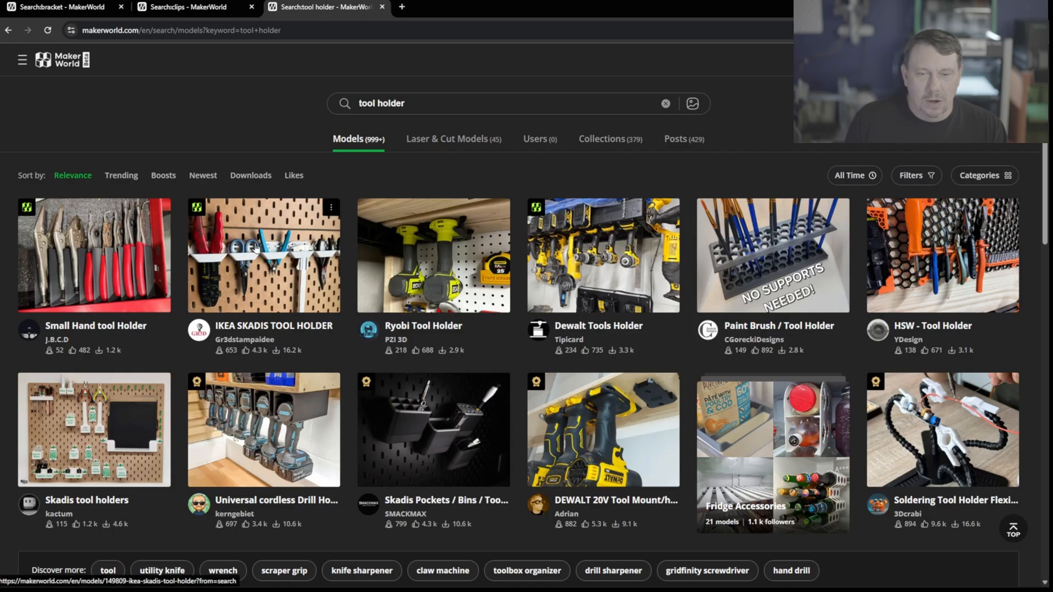
pyautogui.moveTo(272, 251)
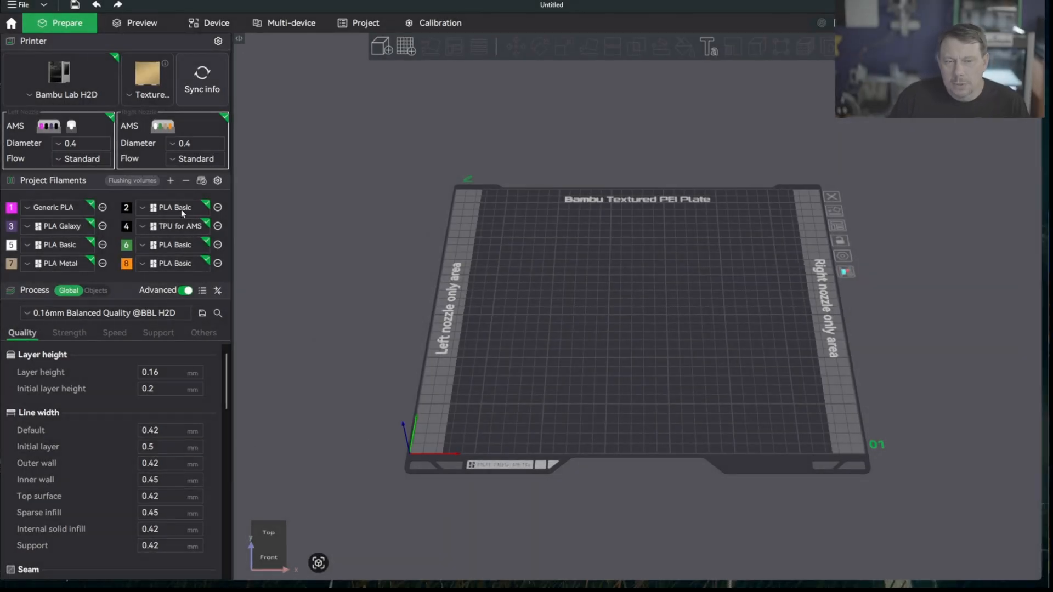
# Set up and run the flow dynamics calibration print from the calibration tools.
pyautogui.click(56, 207)
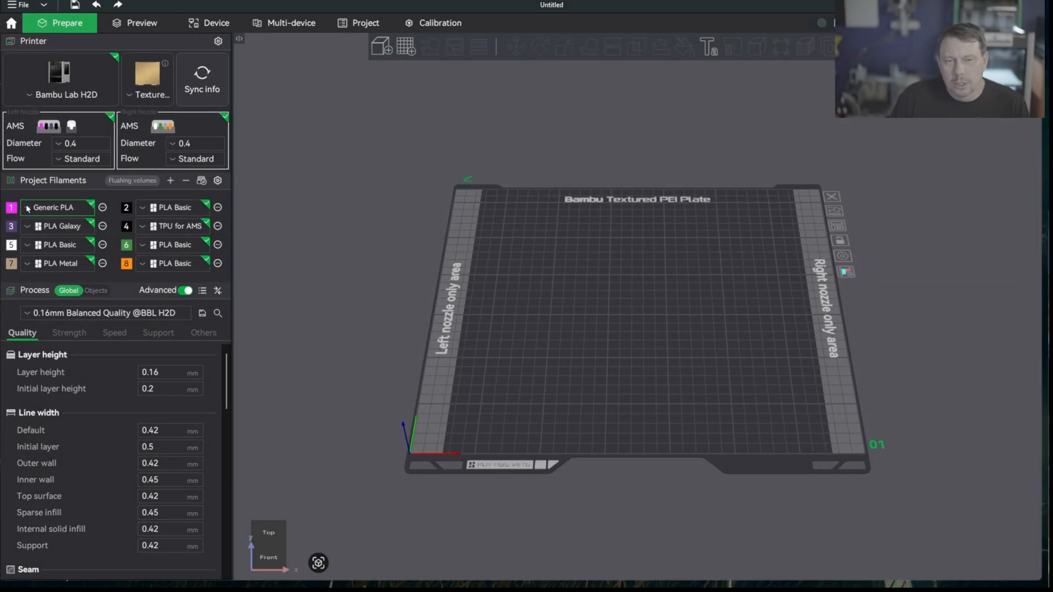
pyautogui.moveTo(57, 207)
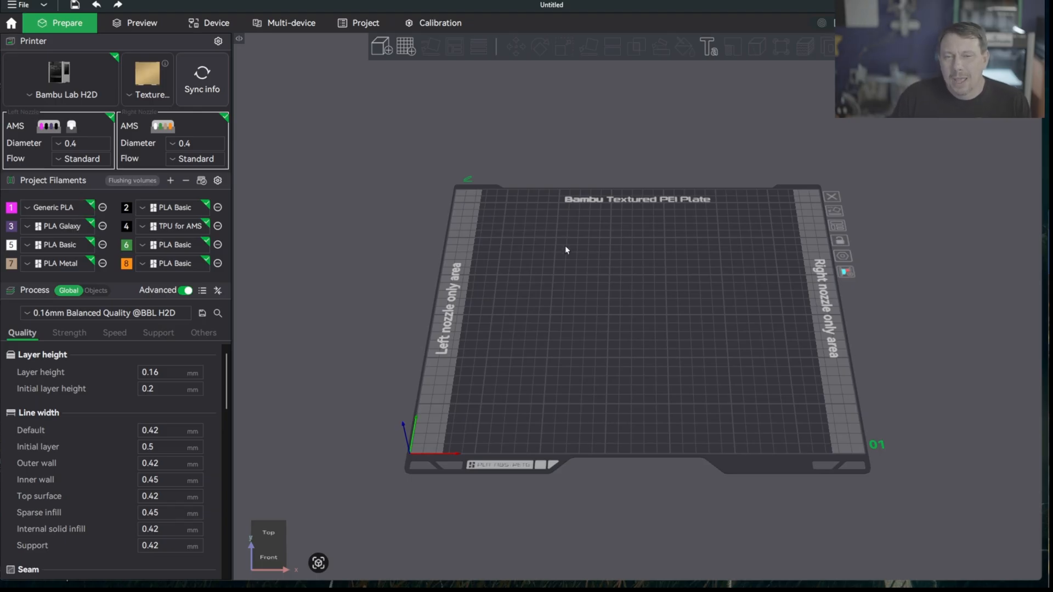
pyautogui.moveTo(589, 299)
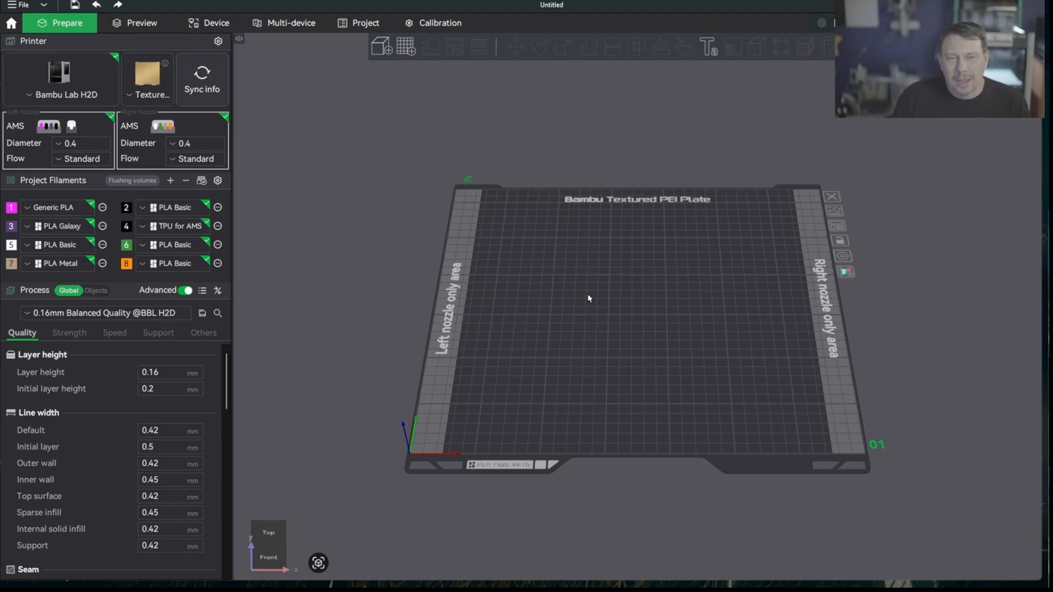
pyautogui.click(433, 23)
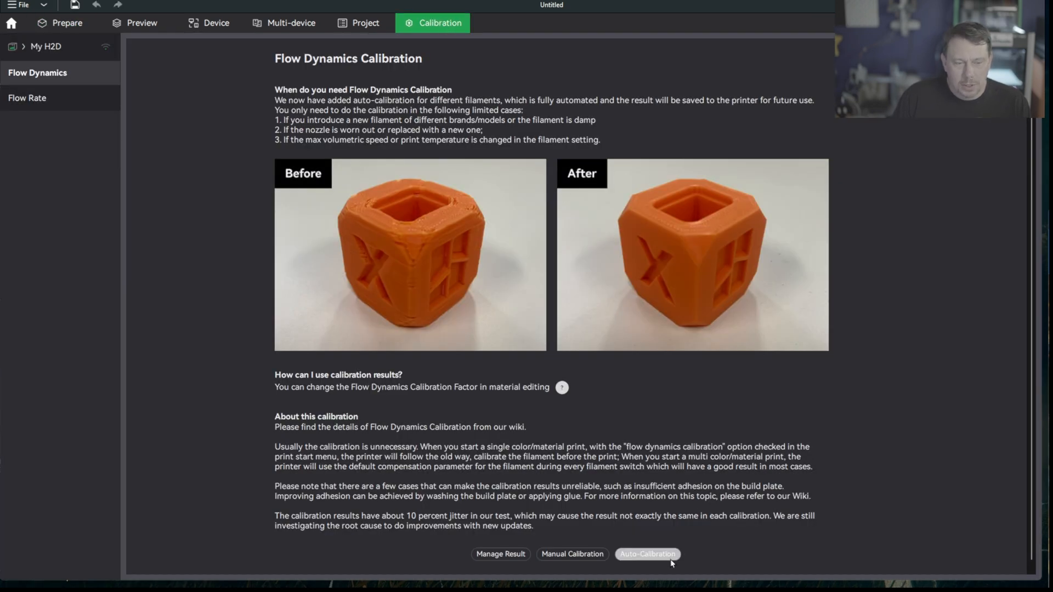
pyautogui.click(647, 554)
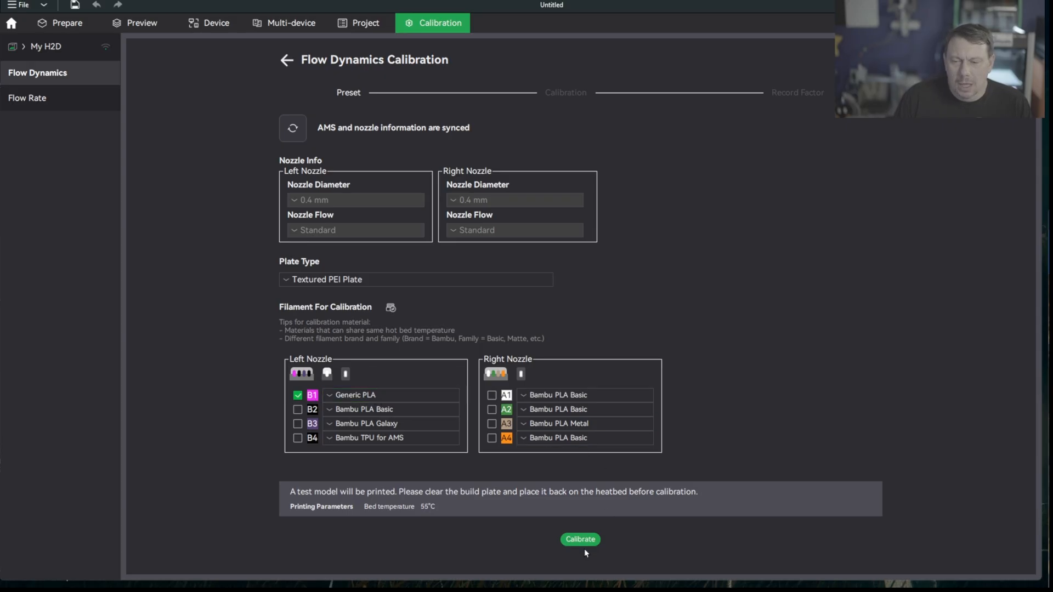
pyautogui.click(580, 539)
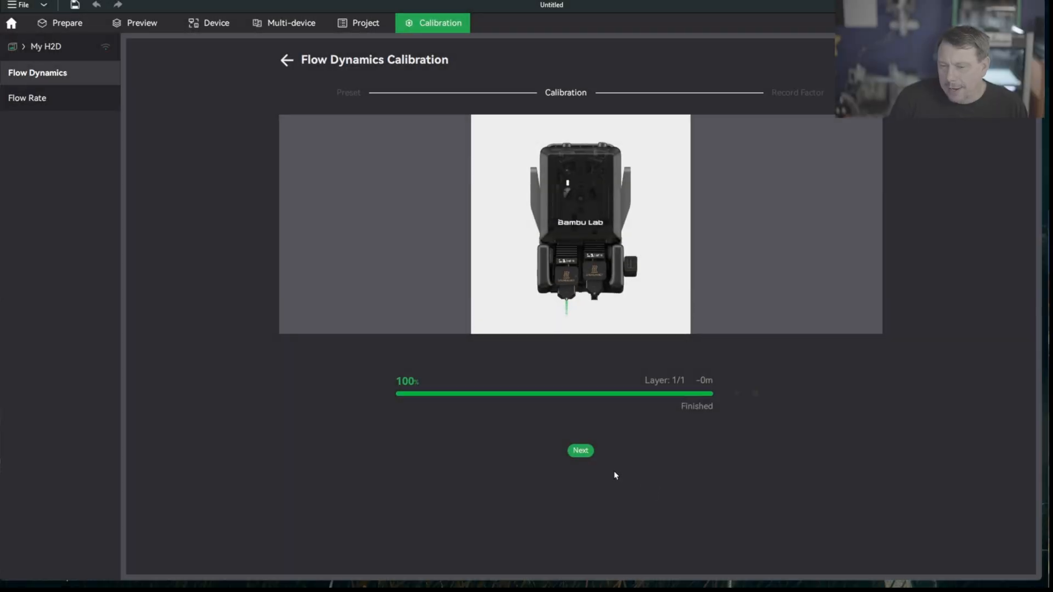
# Record the 0.021 K factor, overriding the previously stored calibration result.
pyautogui.click(579, 451)
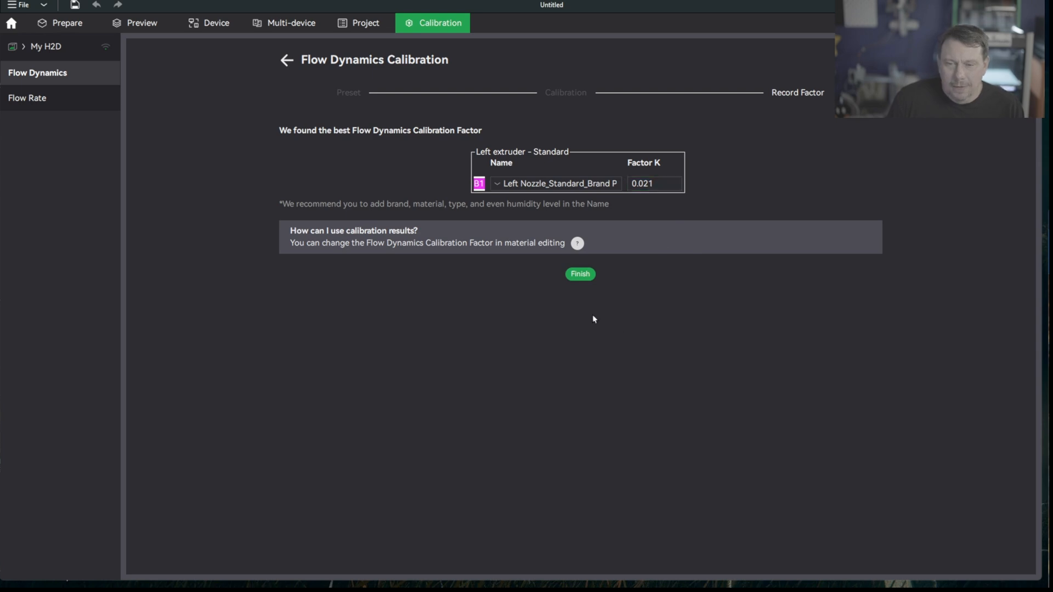
pyautogui.click(579, 274)
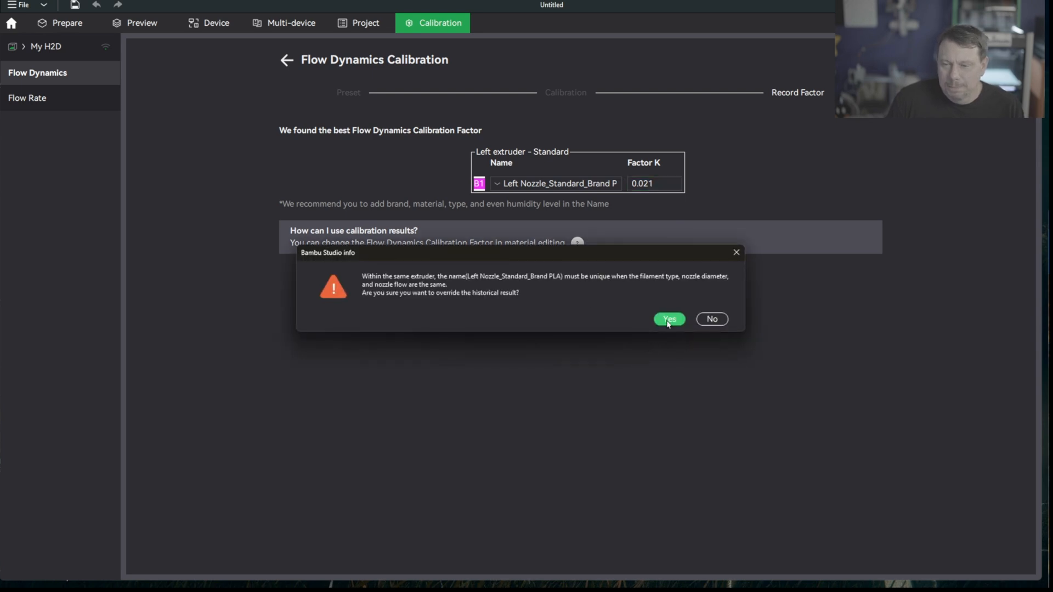
pyautogui.click(668, 319)
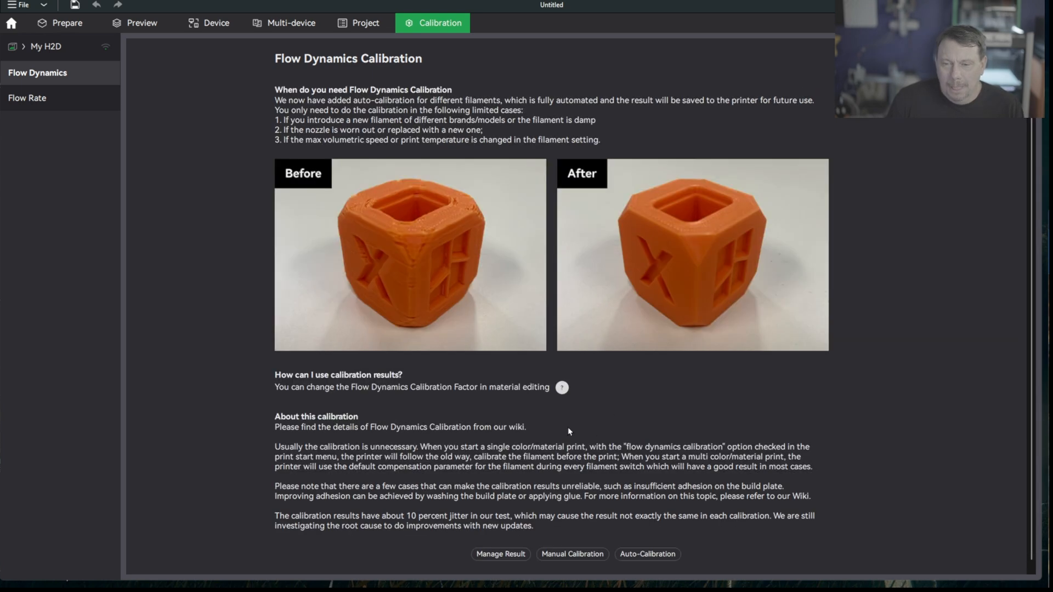
pyautogui.click(27, 98)
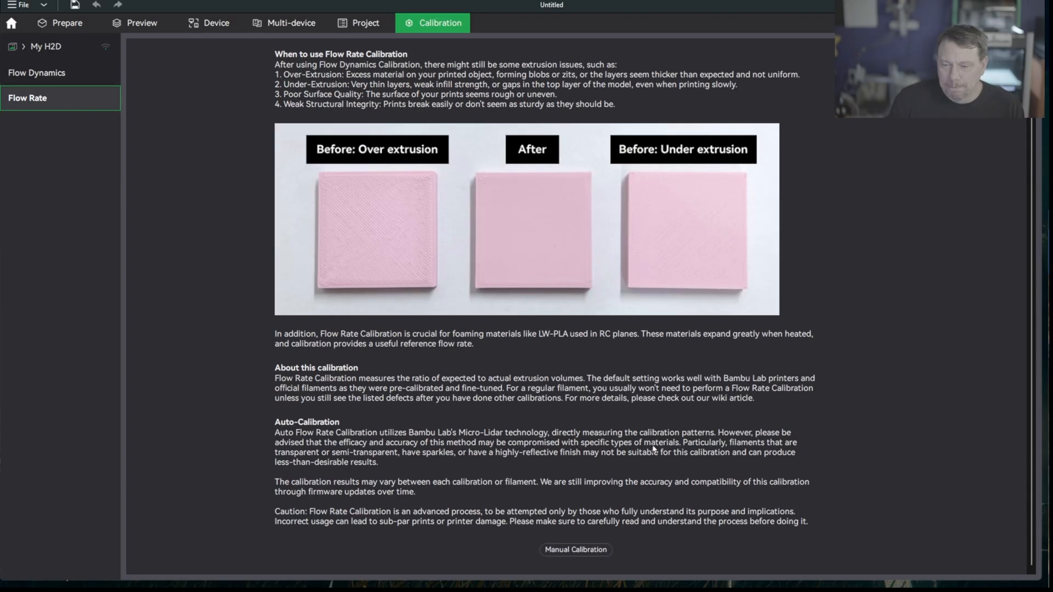
# Print the manual flow rate calibration plate using slot B1 Generic PLA, then advance.
pyautogui.click(575, 550)
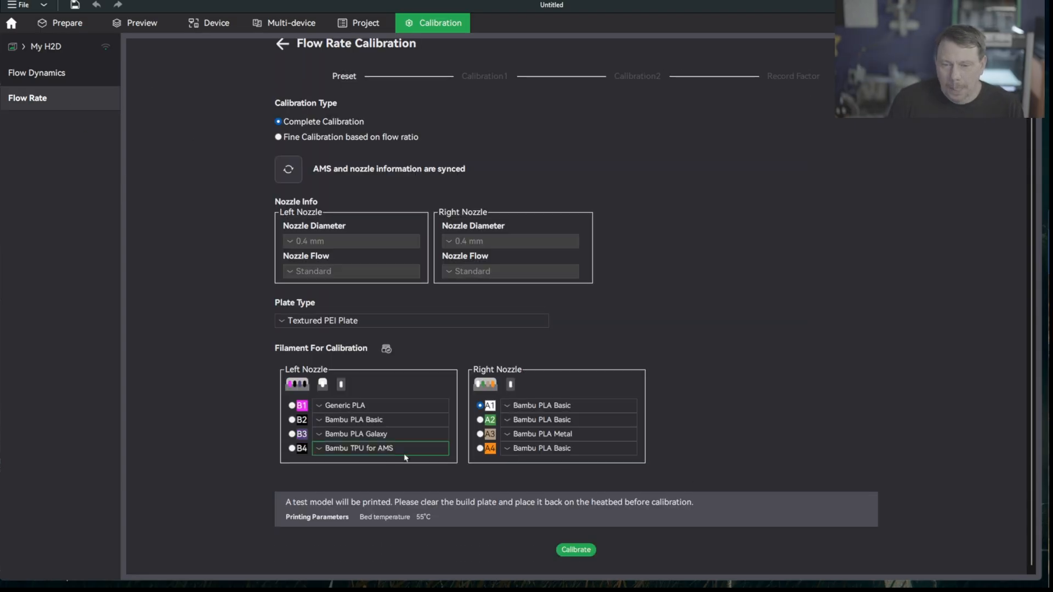
pyautogui.click(291, 405)
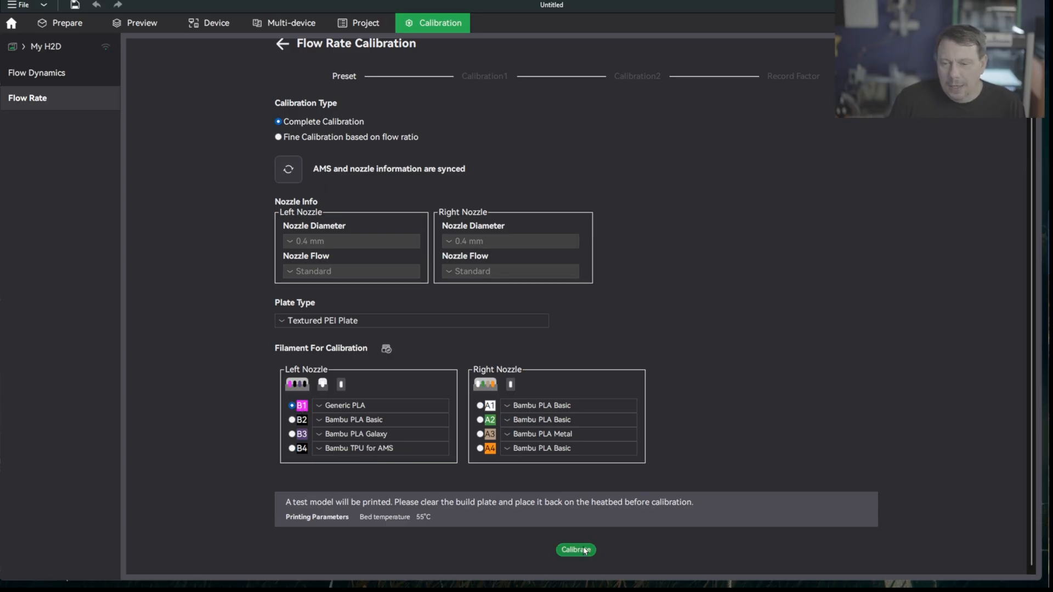
pyautogui.click(575, 549)
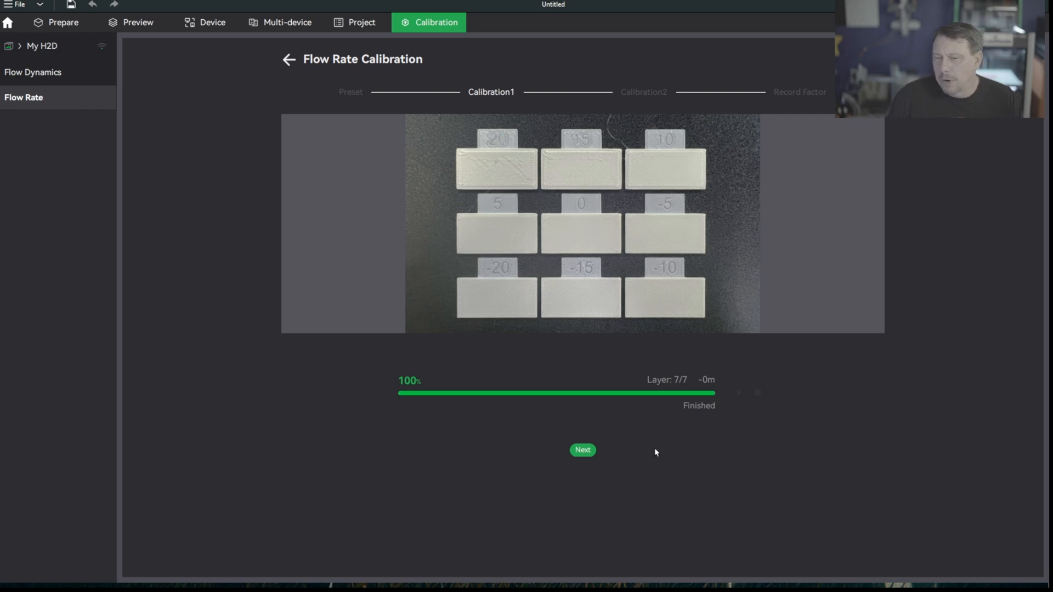
pyautogui.click(582, 449)
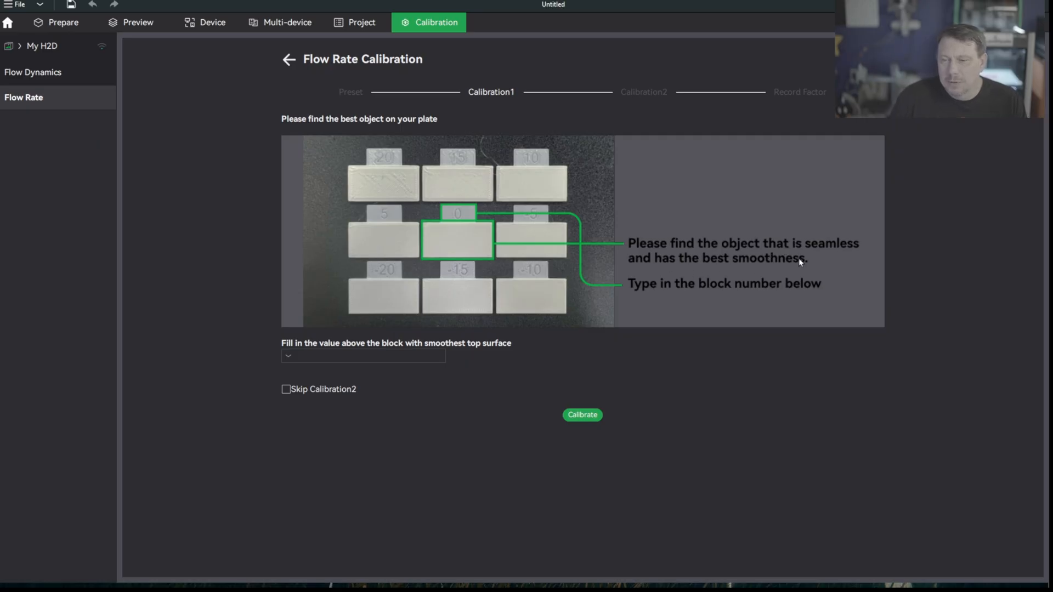
pyautogui.moveTo(773, 292)
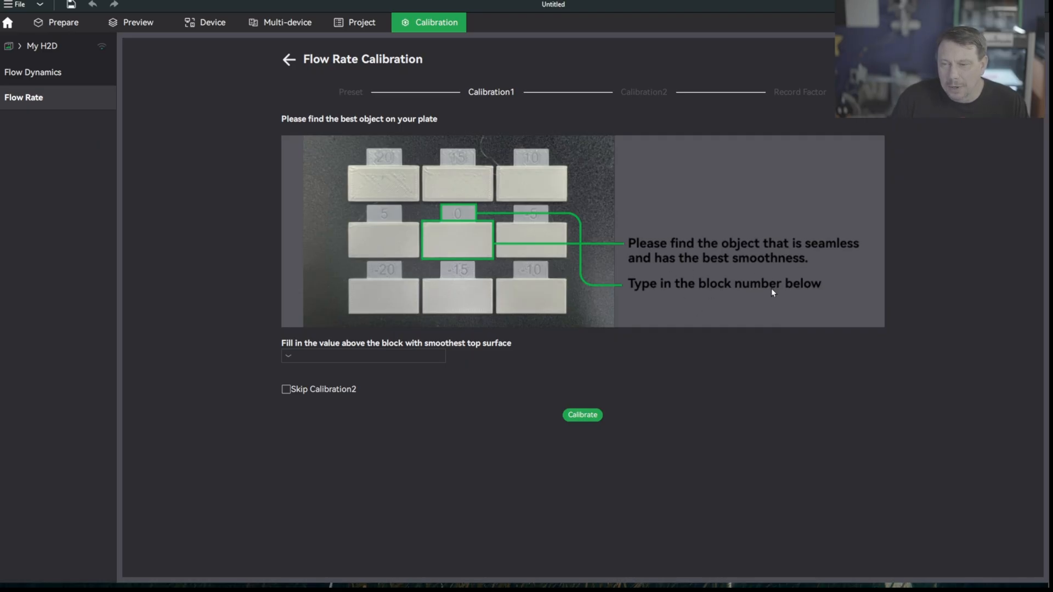
pyautogui.moveTo(822, 281)
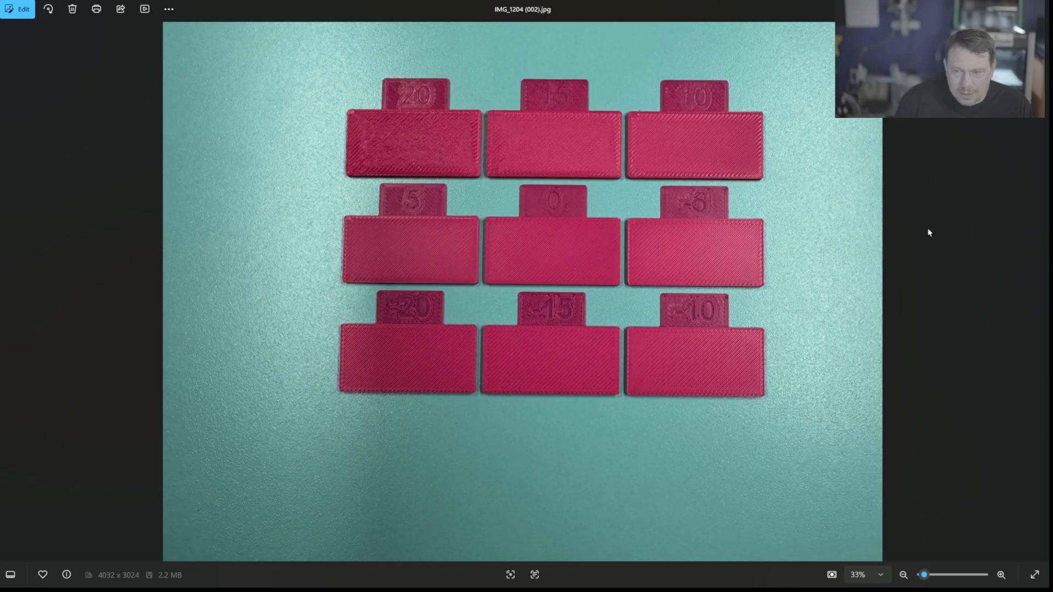
# Zoom into IMG_1204 around block 0 to compare the test blocks' surfaces.
pyautogui.click(1000, 575)
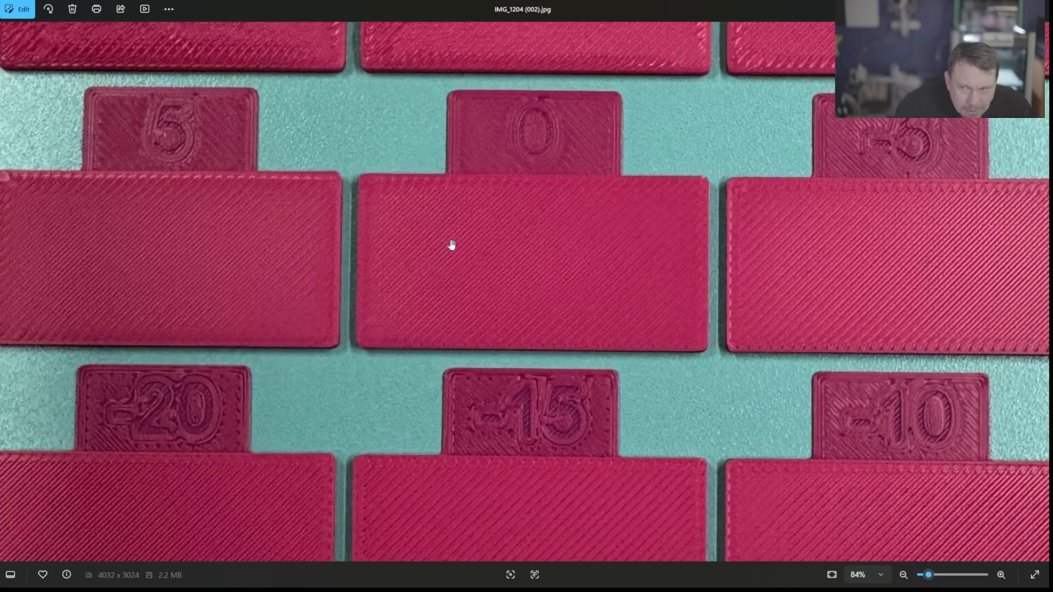
pyautogui.moveTo(394, 253)
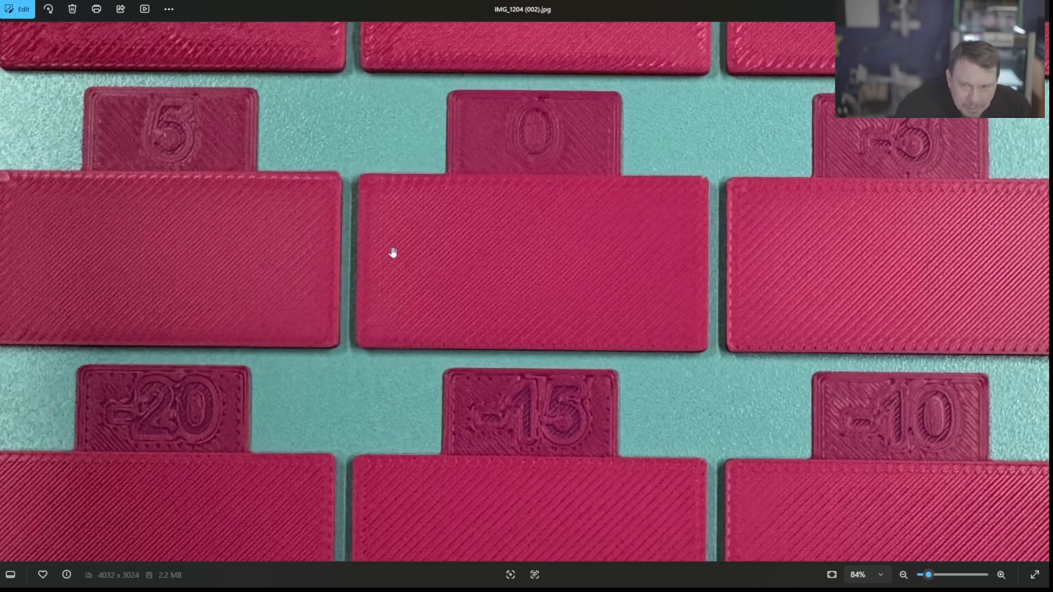
pyautogui.moveTo(152, 317)
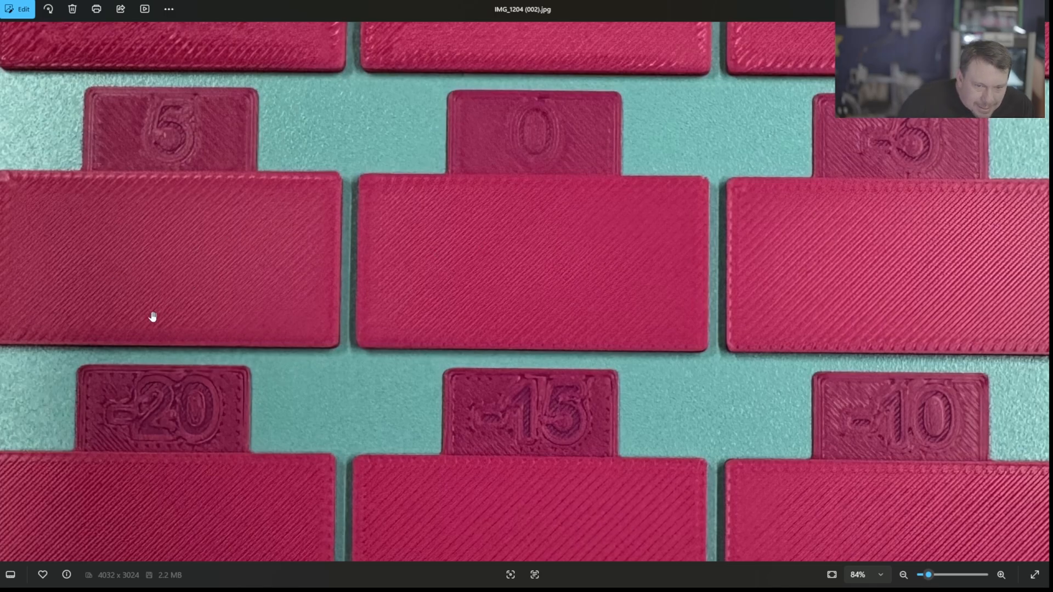
pyautogui.moveTo(661, 279)
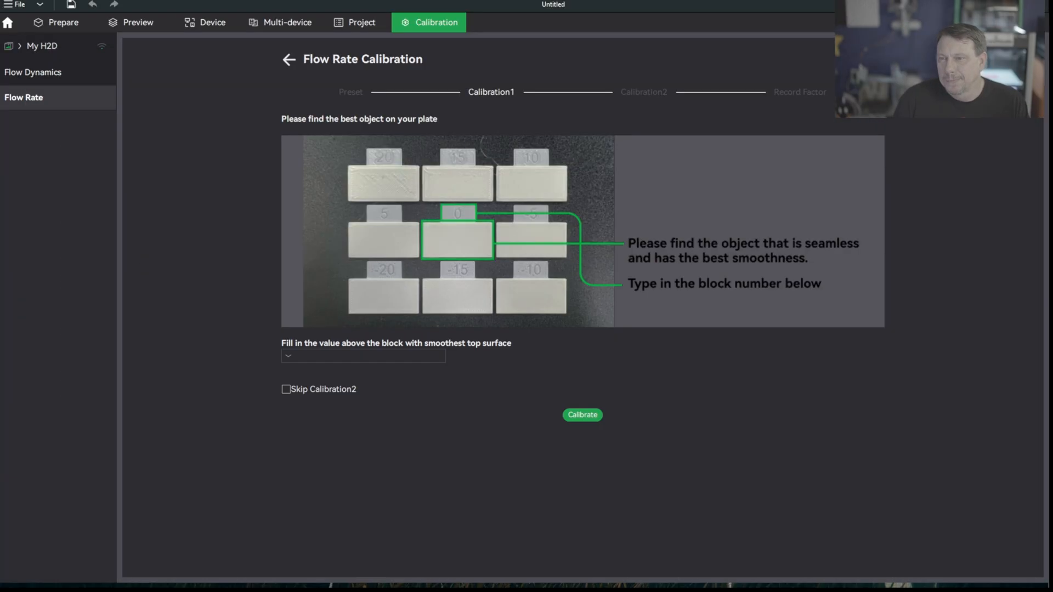
# Select block 0 (flow ratio 0.98) and send the second calibration print.
pyautogui.click(363, 355)
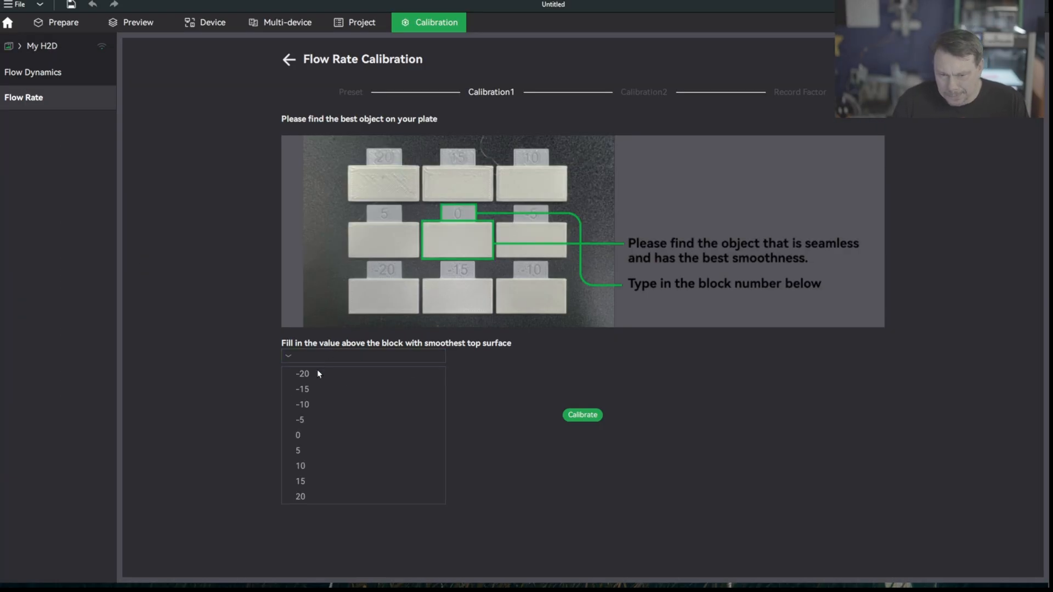
pyautogui.click(297, 435)
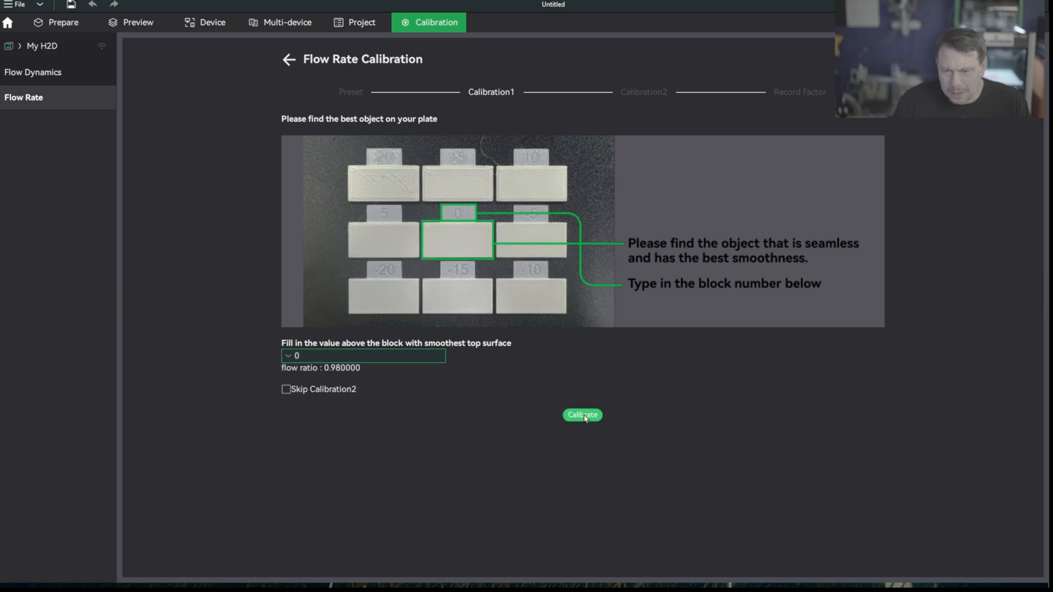
pyautogui.click(581, 415)
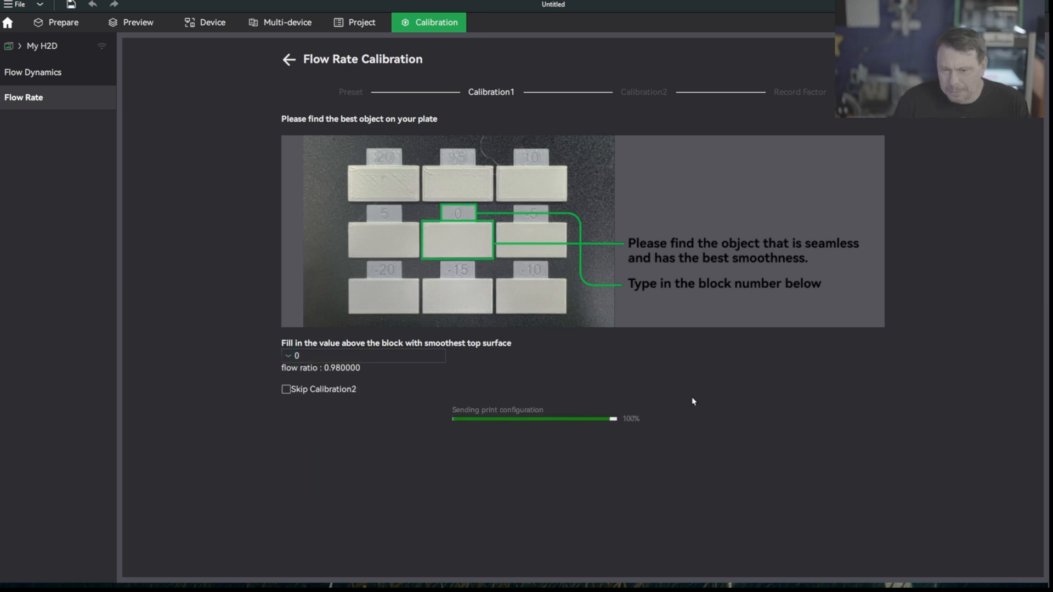
pyautogui.moveTo(595, 388)
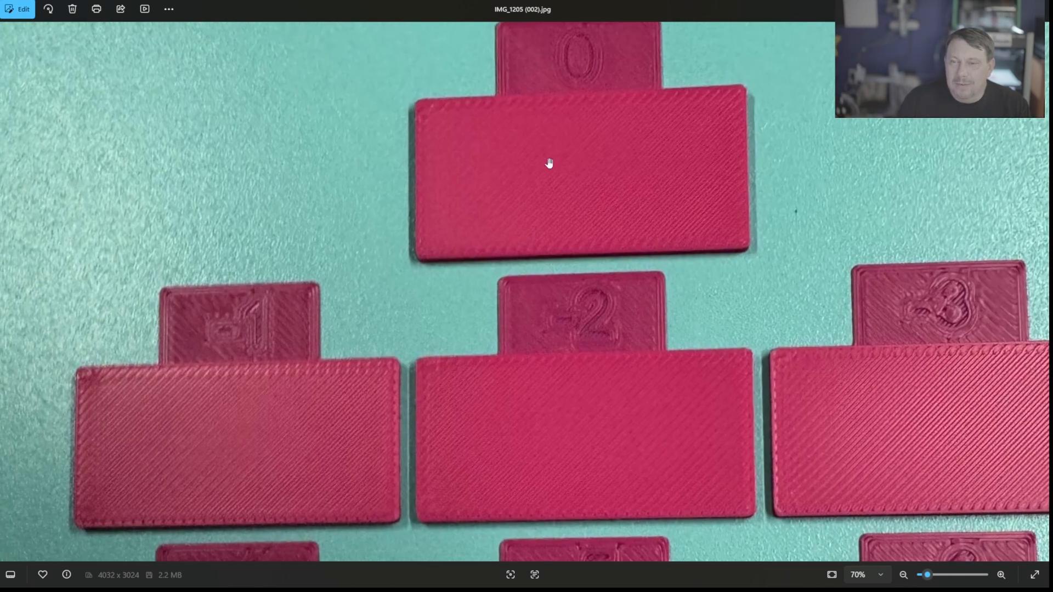
pyautogui.moveTo(635, 171)
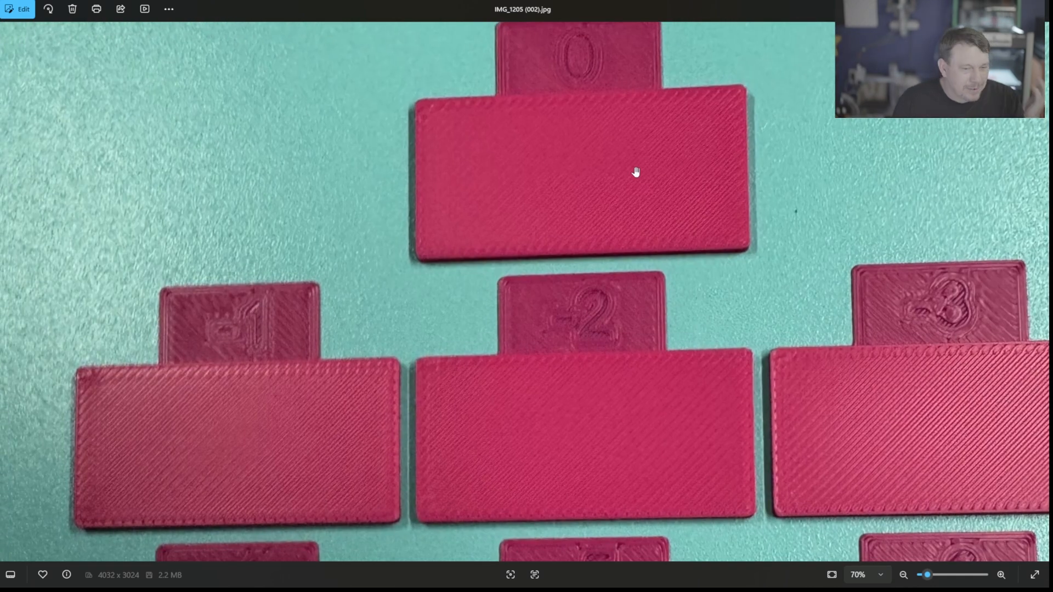
pyautogui.moveTo(712, 299)
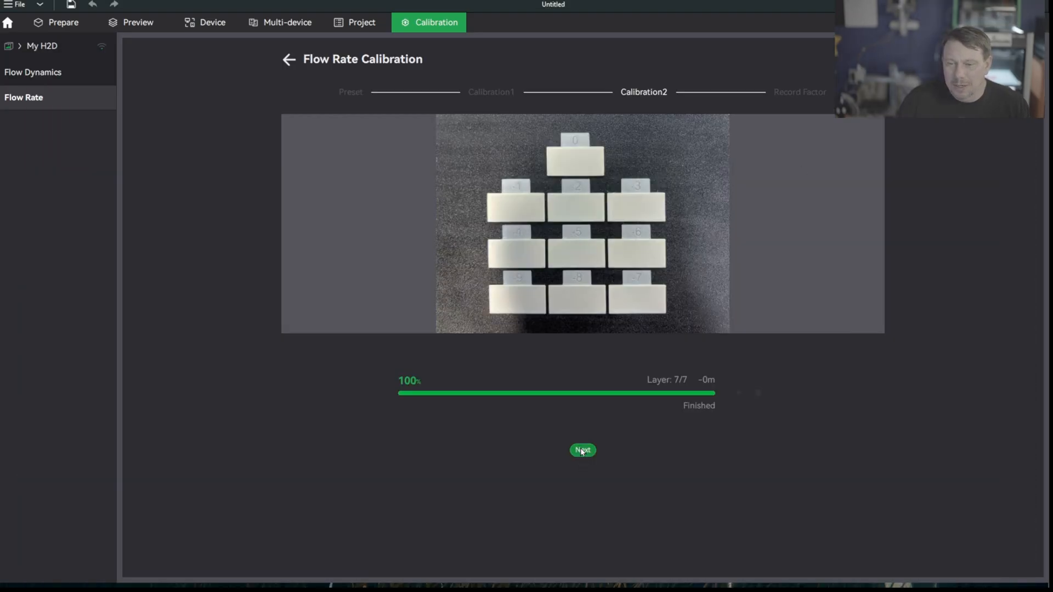
# Enter block 0, save as preset 'Sunlu PLA Plus 2 Flow Rate Calibrated', and confirm.
pyautogui.click(583, 450)
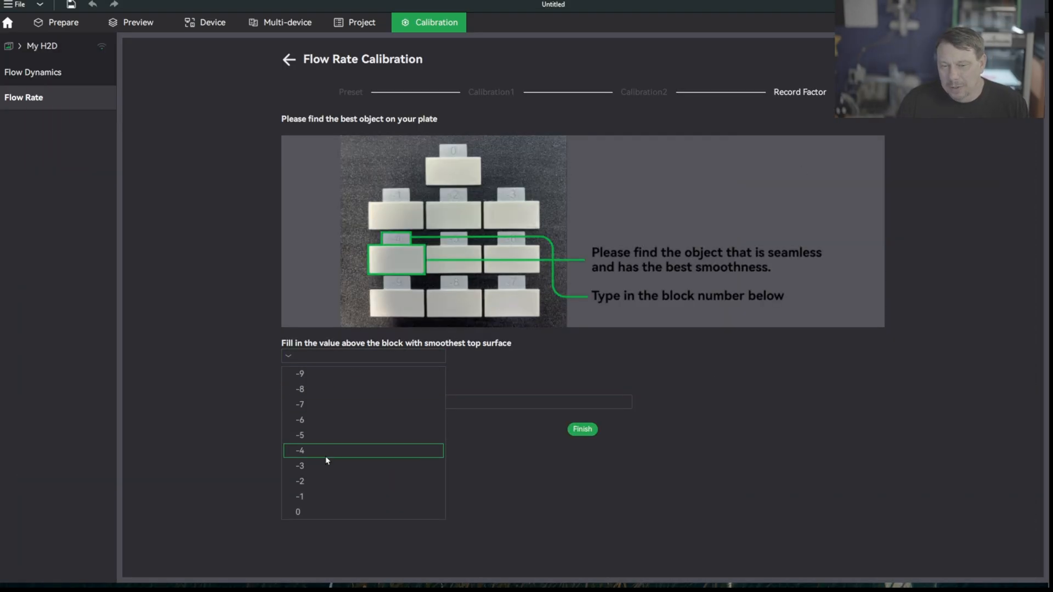
pyautogui.click(298, 511)
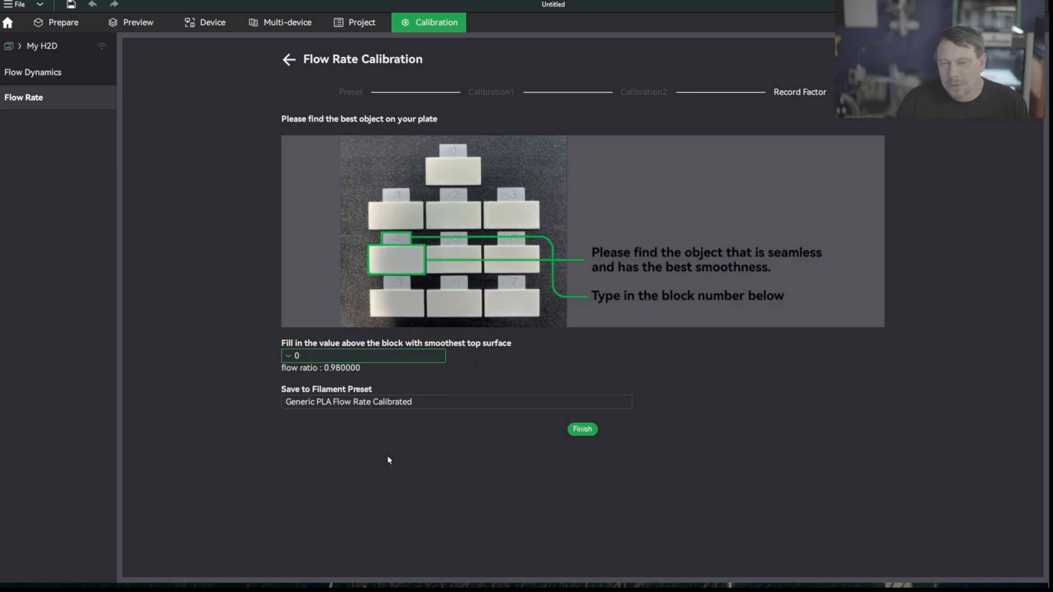
pyautogui.click(456, 401)
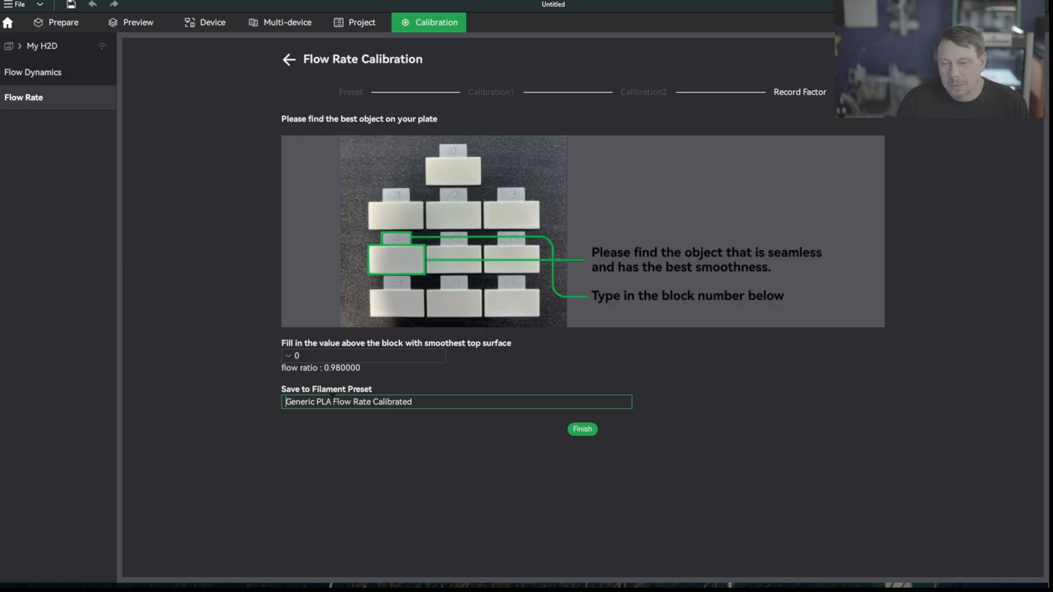
pyautogui.write('Sun')
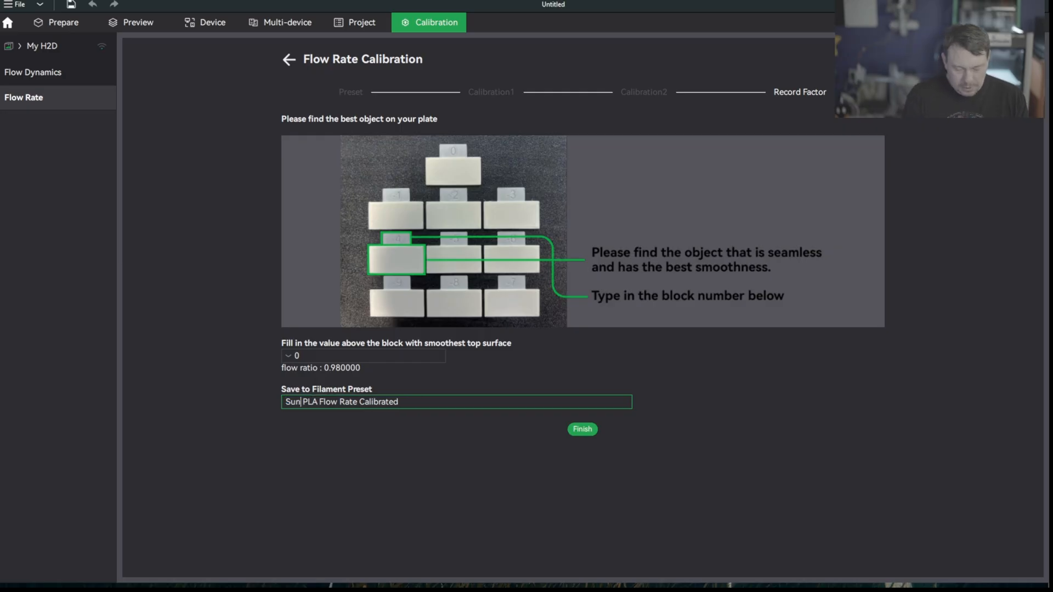
pyautogui.write('lu')
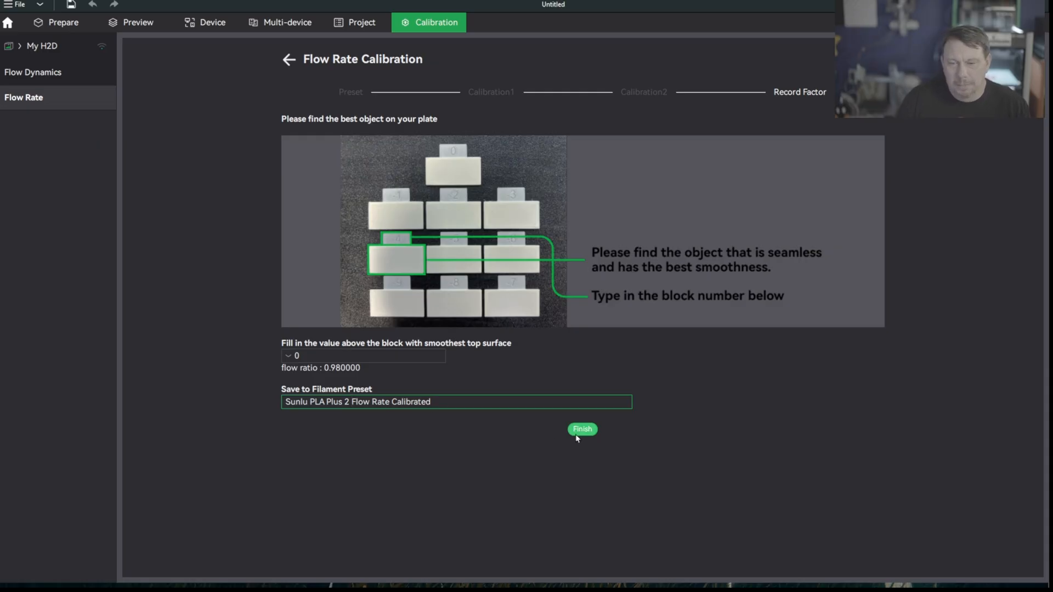
pyautogui.click(581, 429)
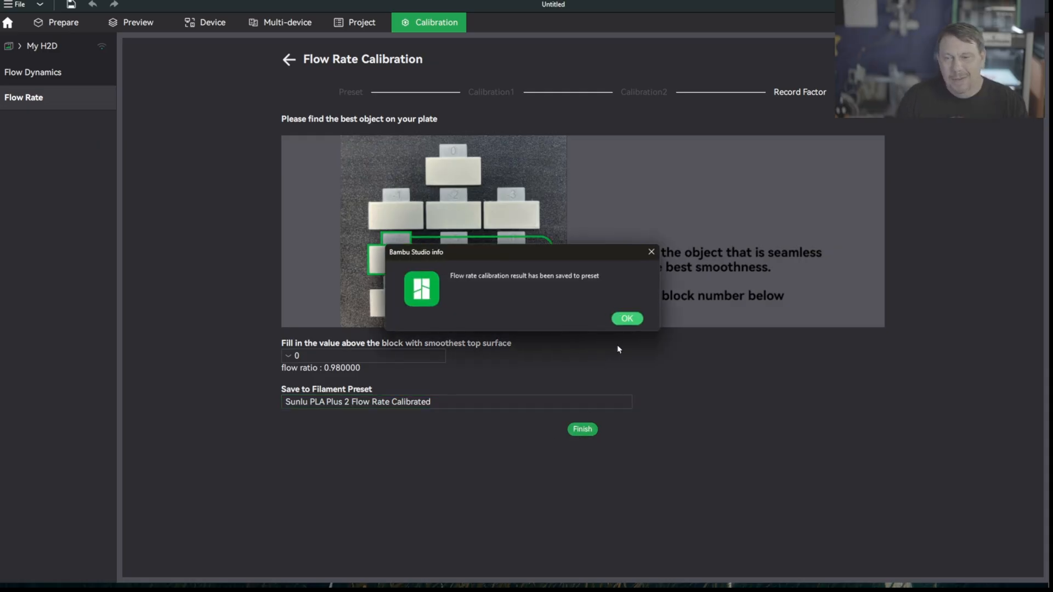
pyautogui.click(625, 318)
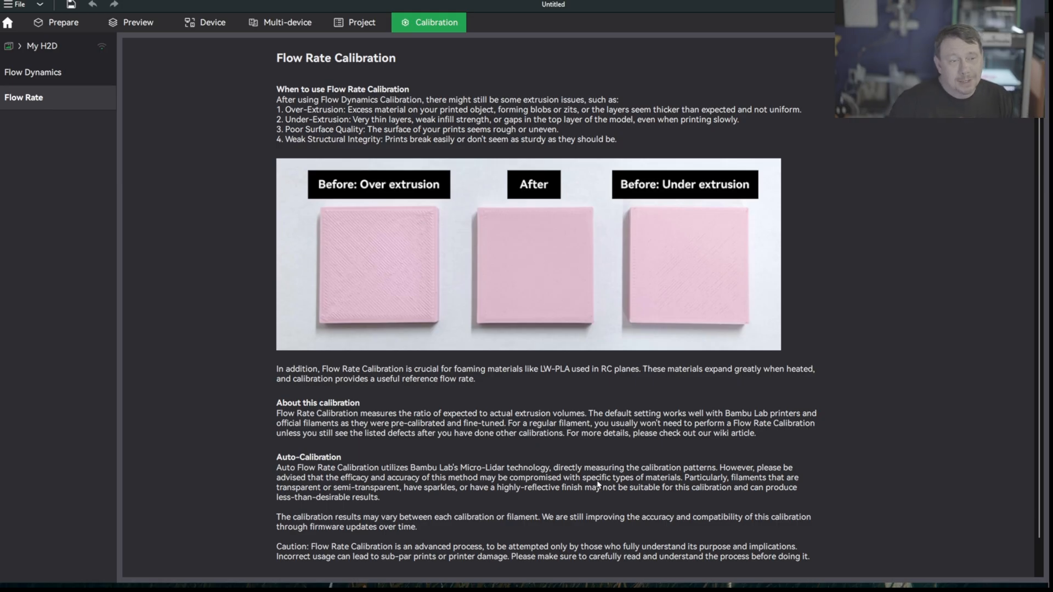
# Go back to the Prepare workspace with the Benchy on the textured PEI plate.
pyautogui.click(63, 22)
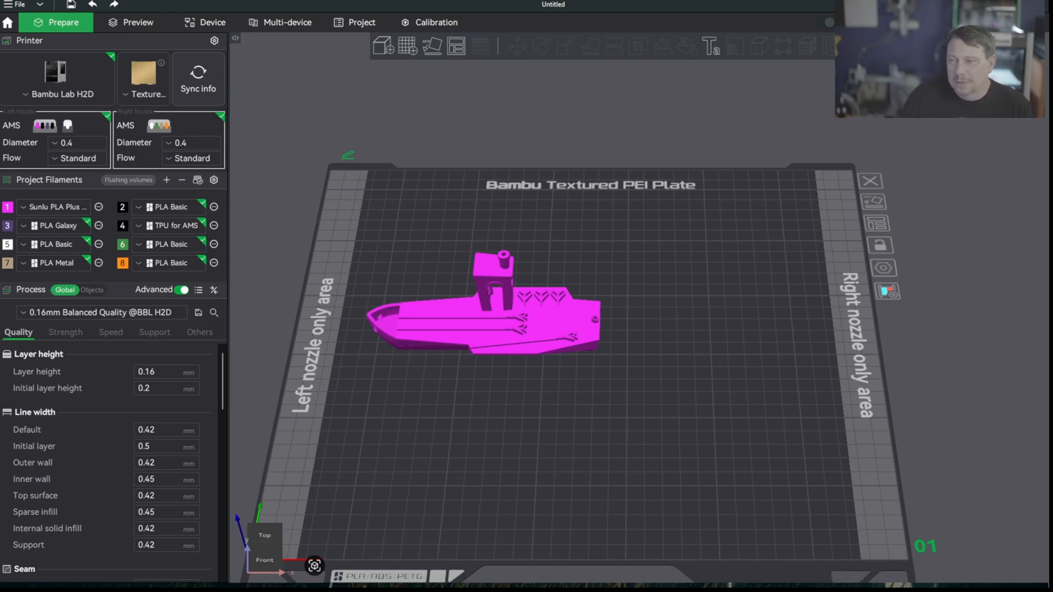
pyautogui.click(138, 22)
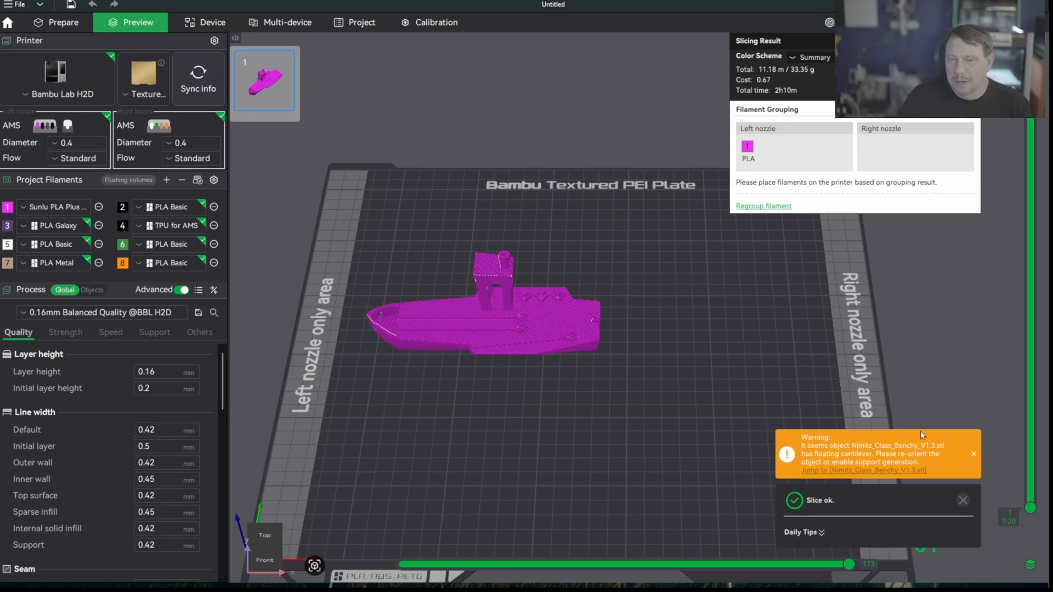
pyautogui.click(101, 311)
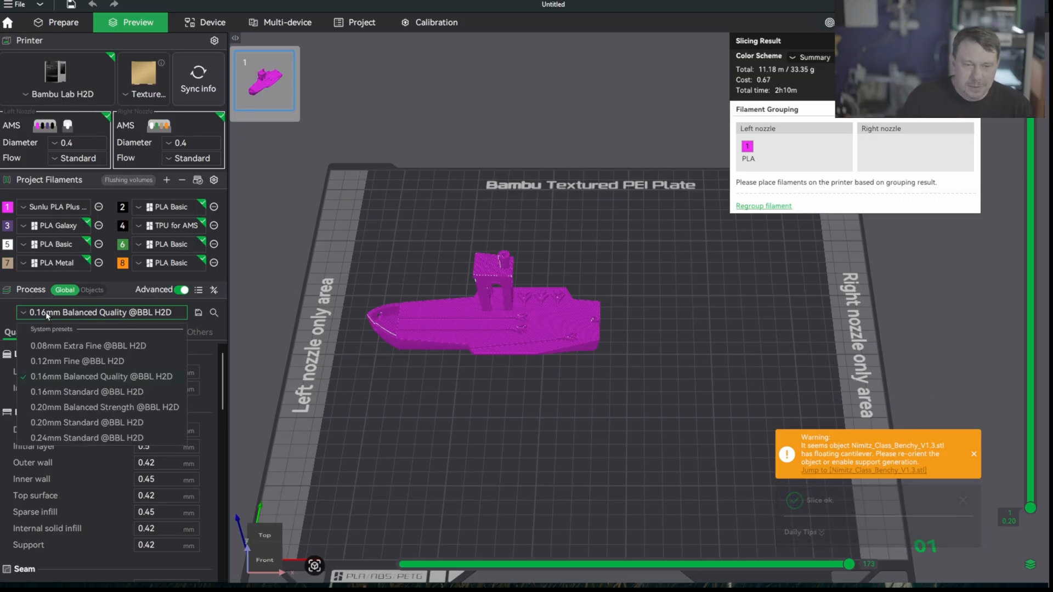
pyautogui.moveTo(105, 407)
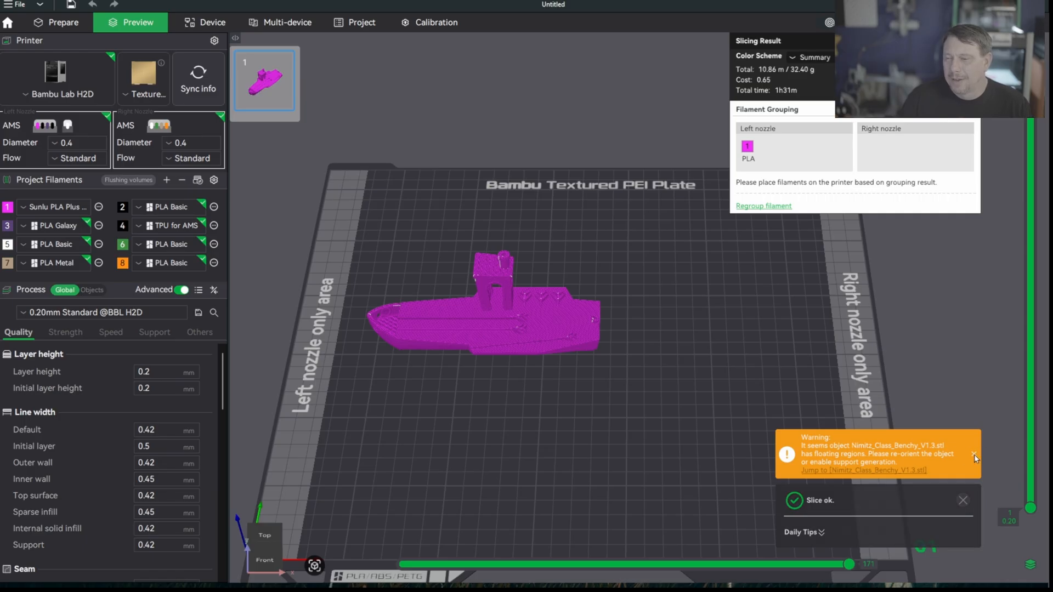
pyautogui.click(974, 454)
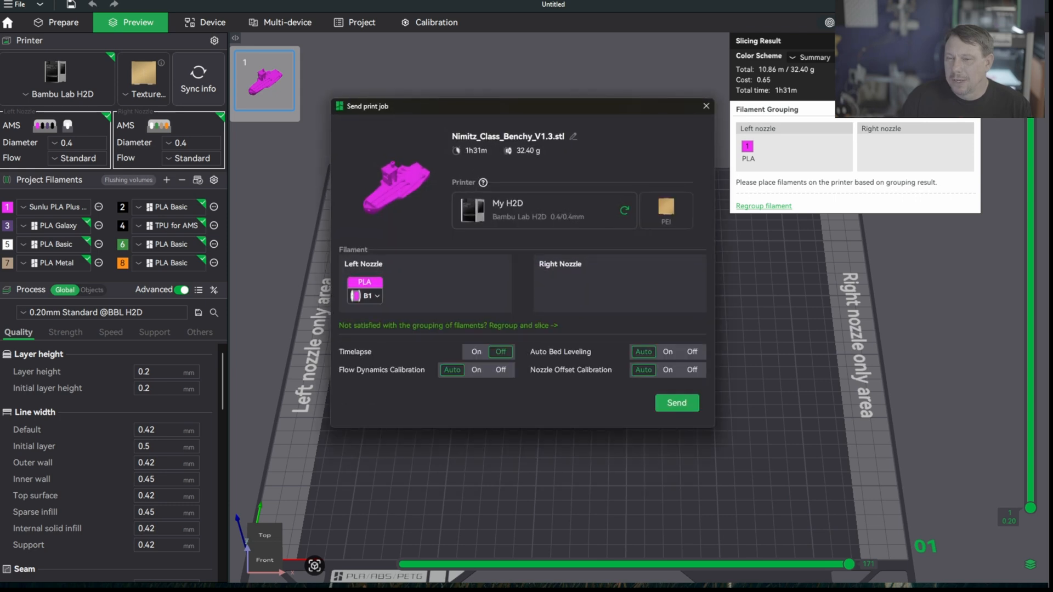
pyautogui.click(676, 402)
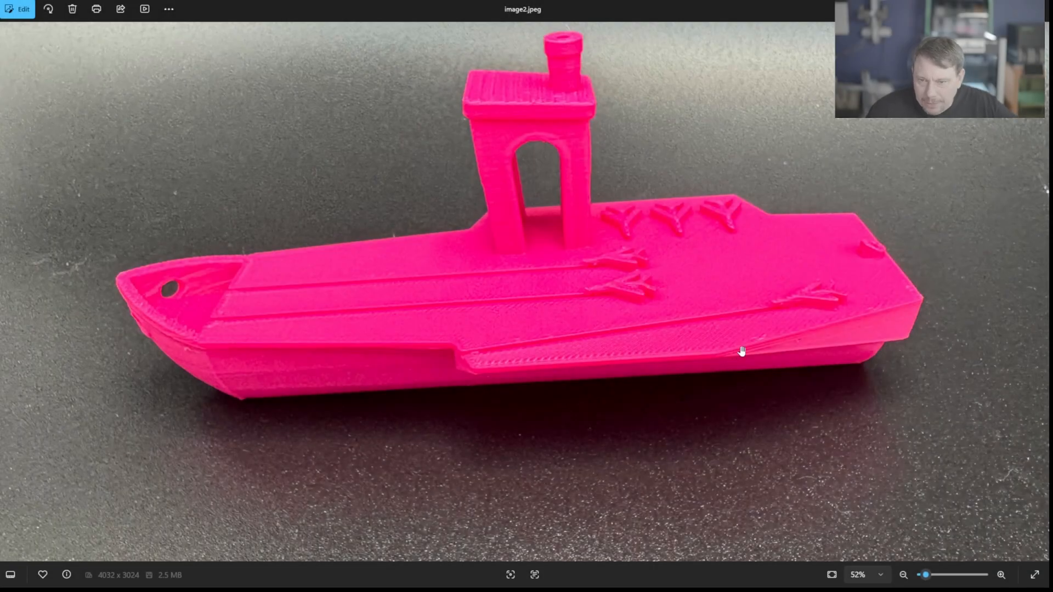
pyautogui.moveTo(526, 324)
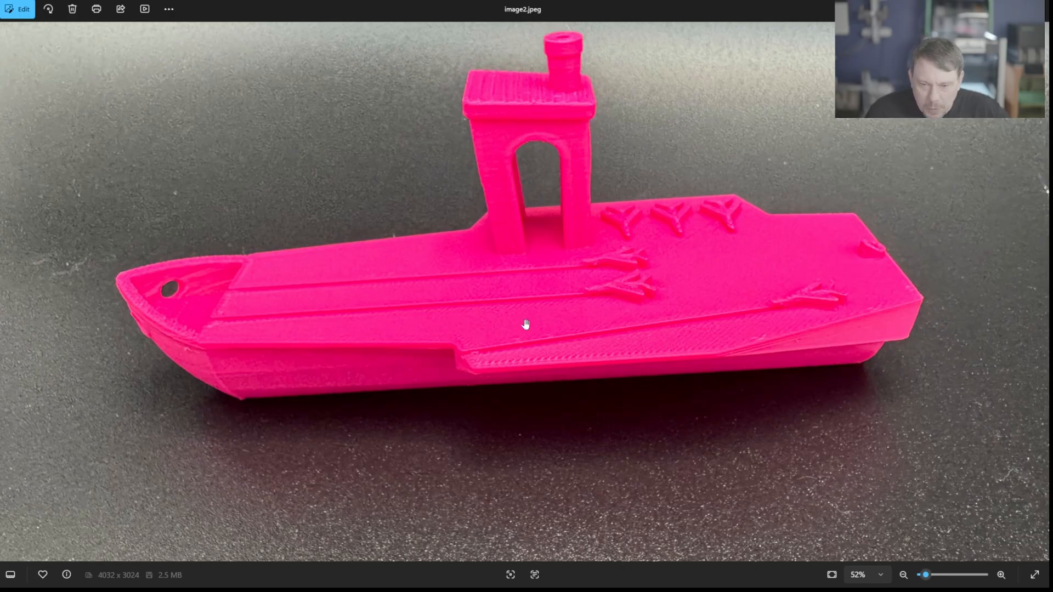
pyautogui.moveTo(587, 340)
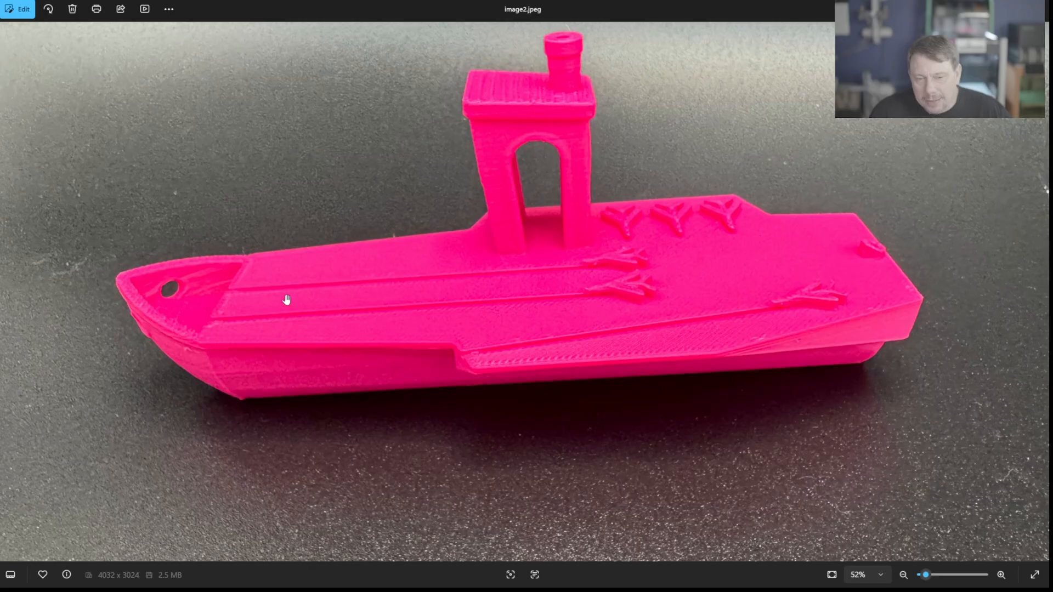
pyautogui.moveTo(172, 295)
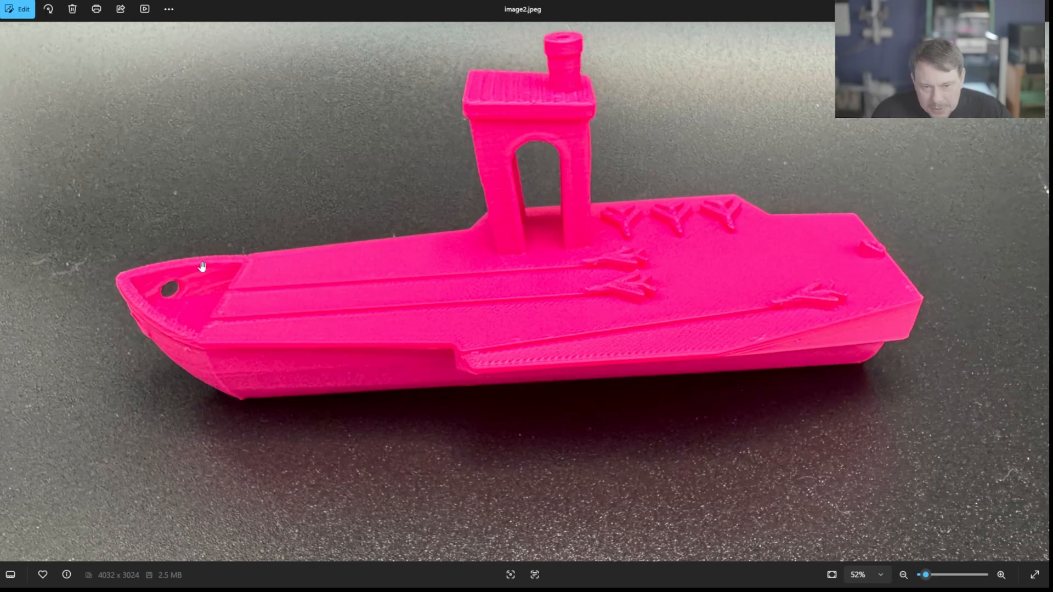
pyautogui.moveTo(557, 217)
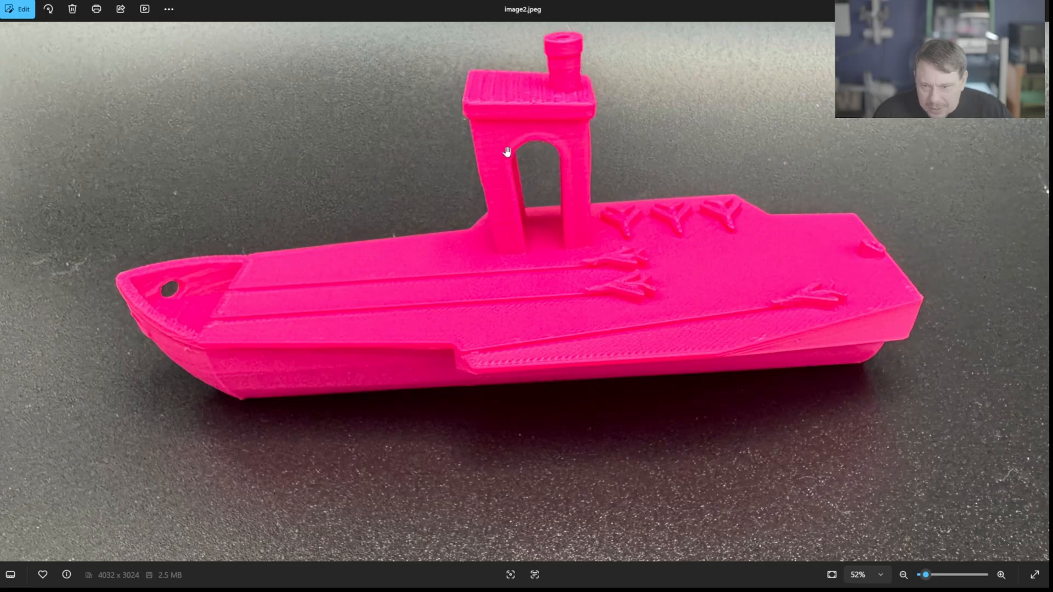
pyautogui.moveTo(610, 299)
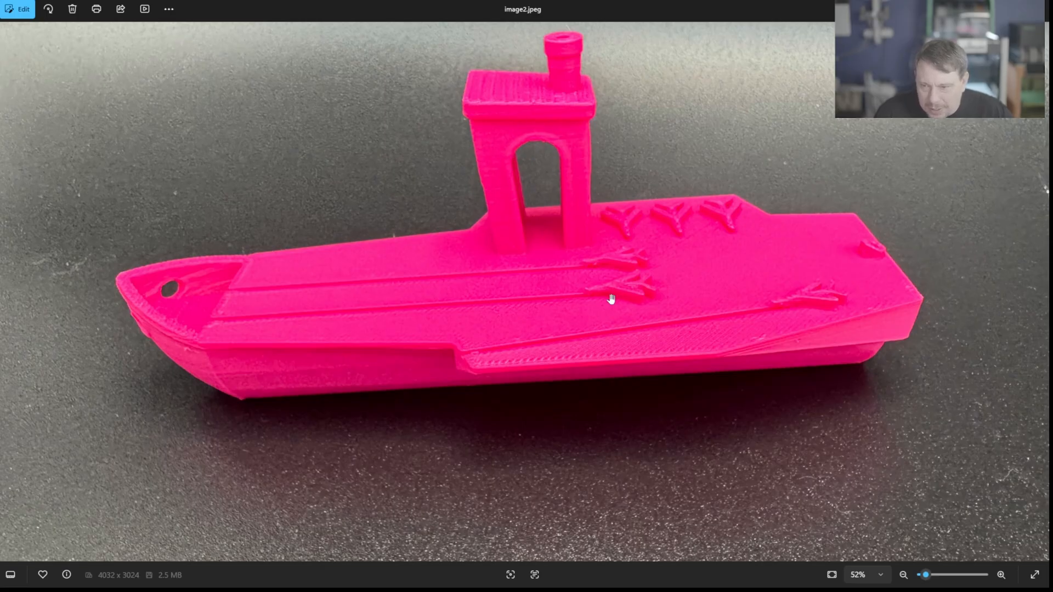
pyautogui.moveTo(322, 304)
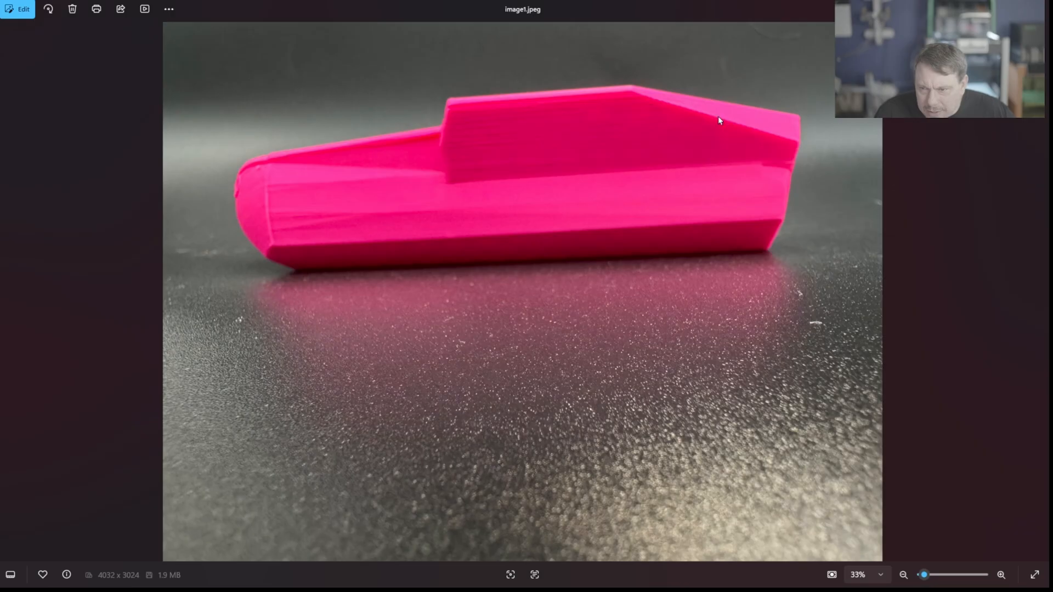
pyautogui.moveTo(471, 130)
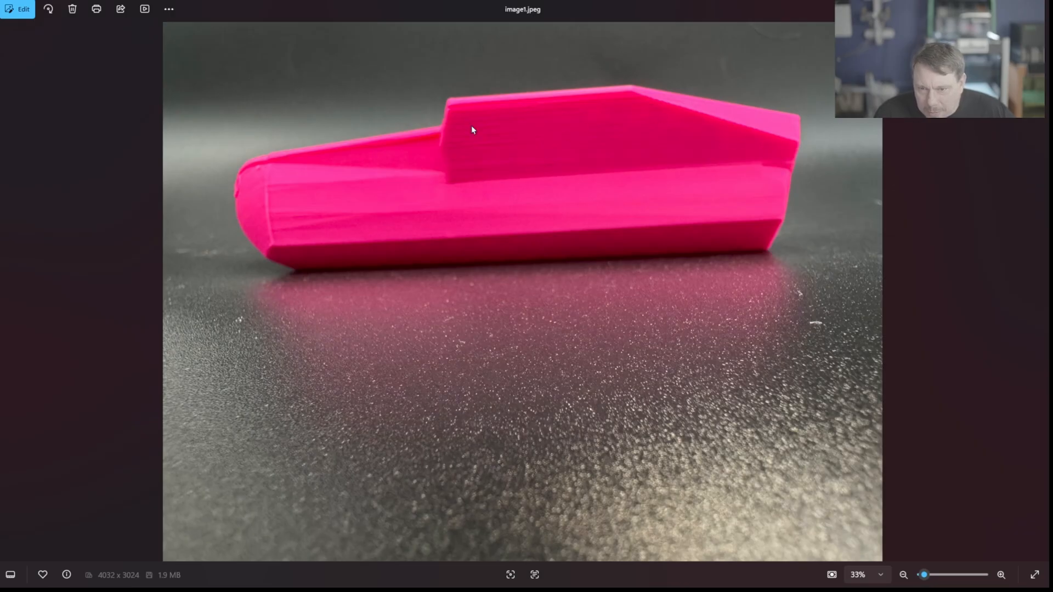
pyautogui.moveTo(468, 203)
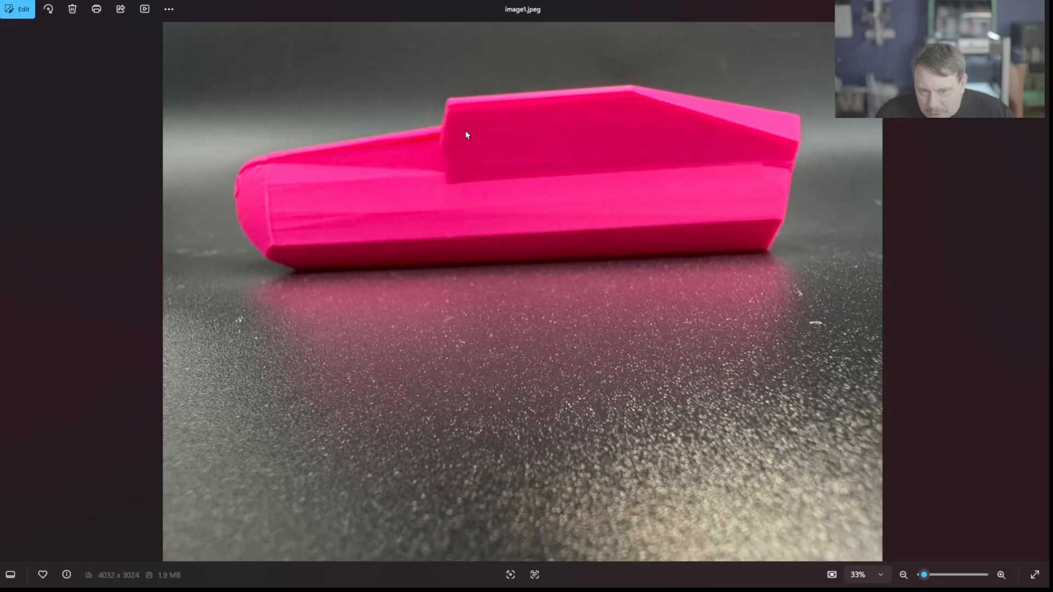
pyautogui.moveTo(549, 117)
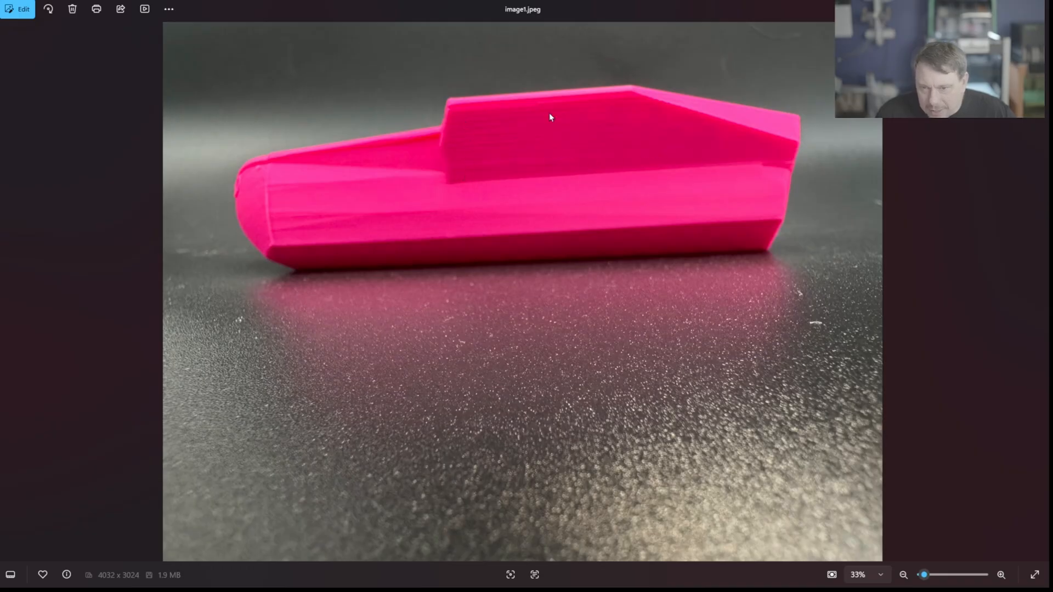
pyautogui.moveTo(476, 167)
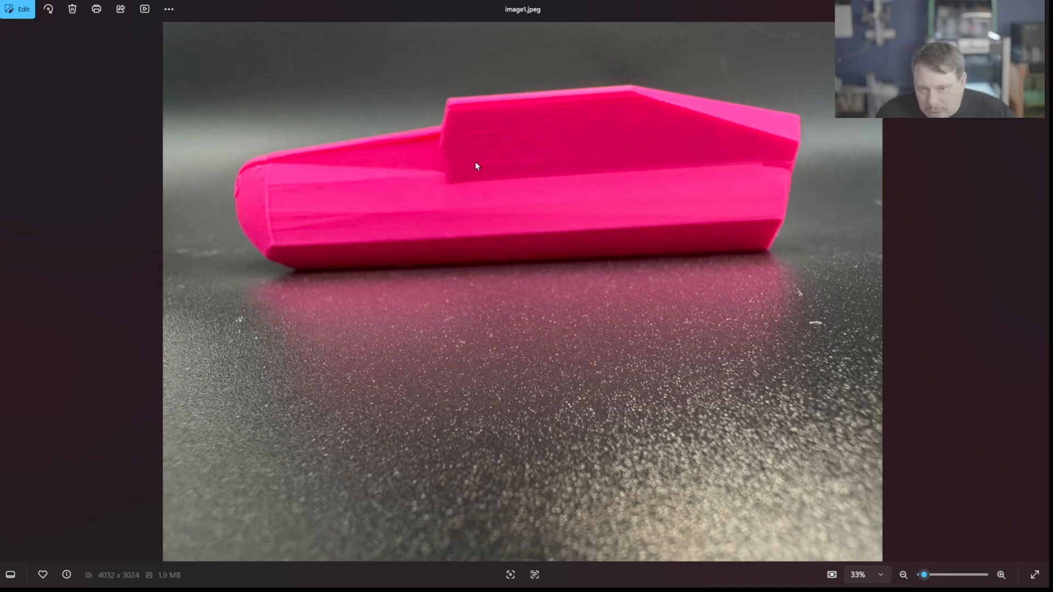
pyautogui.moveTo(477, 121)
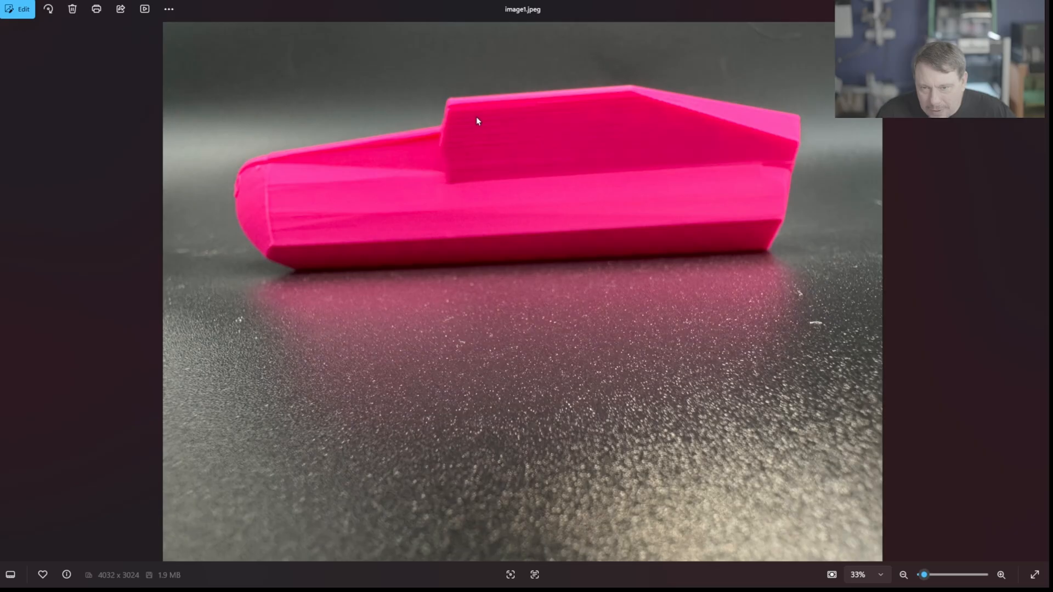
pyautogui.moveTo(571, 123)
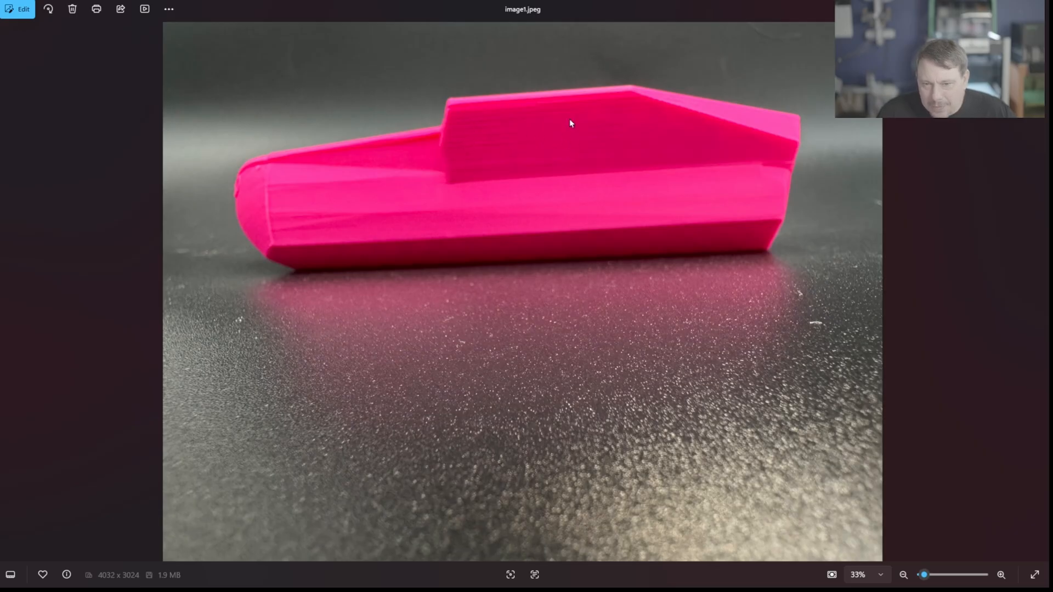
pyautogui.moveTo(441, 177)
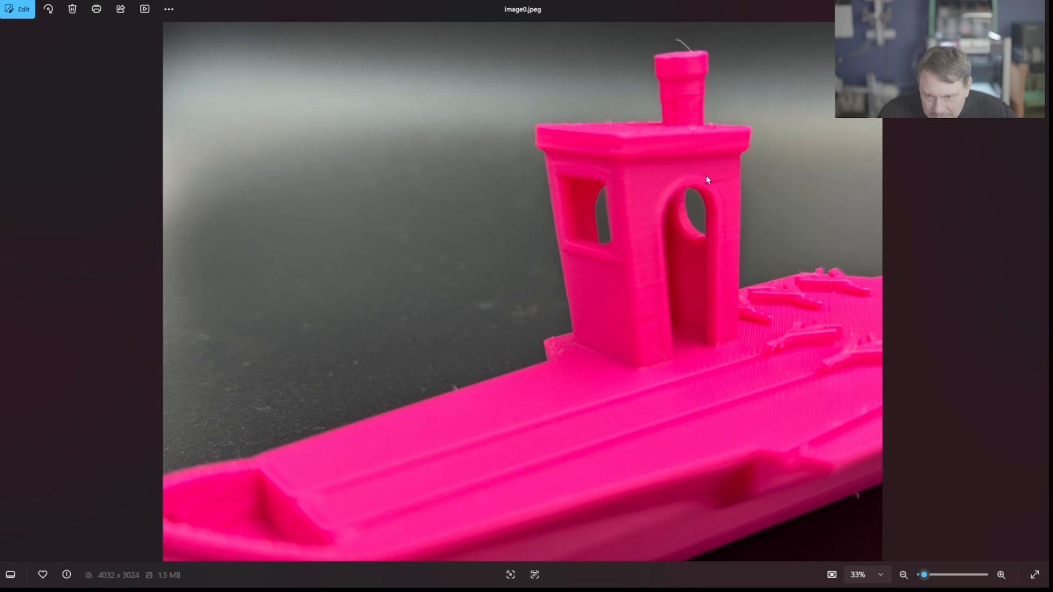
pyautogui.moveTo(613, 249)
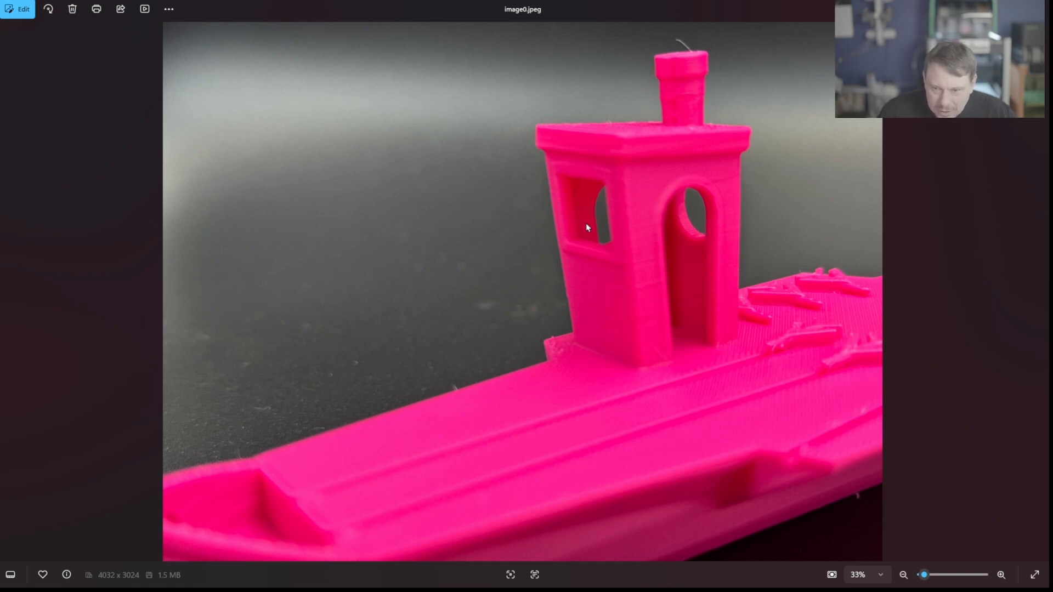
pyautogui.moveTo(584, 214)
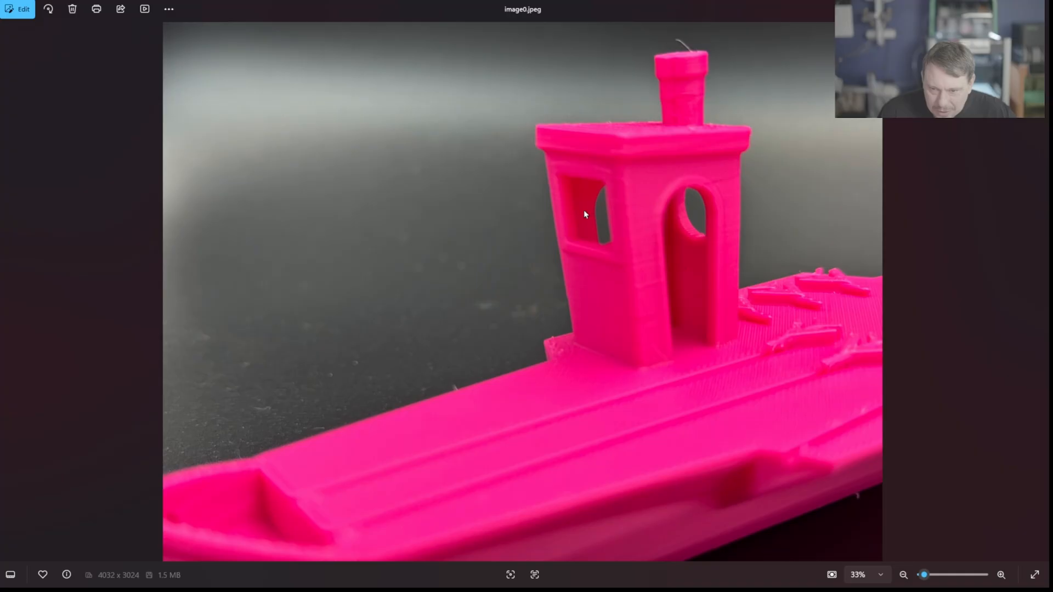
pyautogui.moveTo(574, 194)
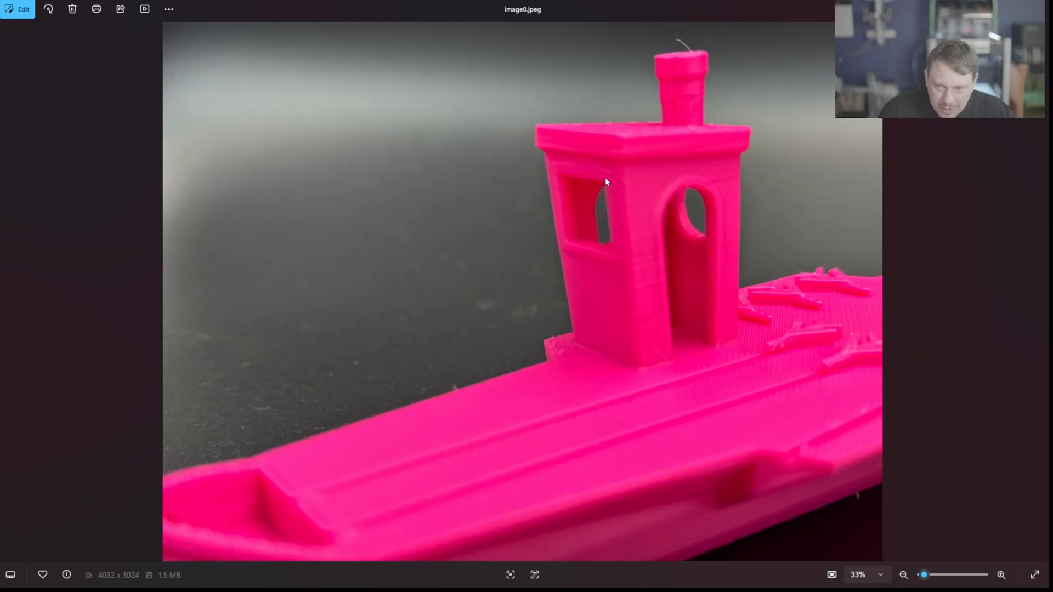
pyautogui.moveTo(668, 270)
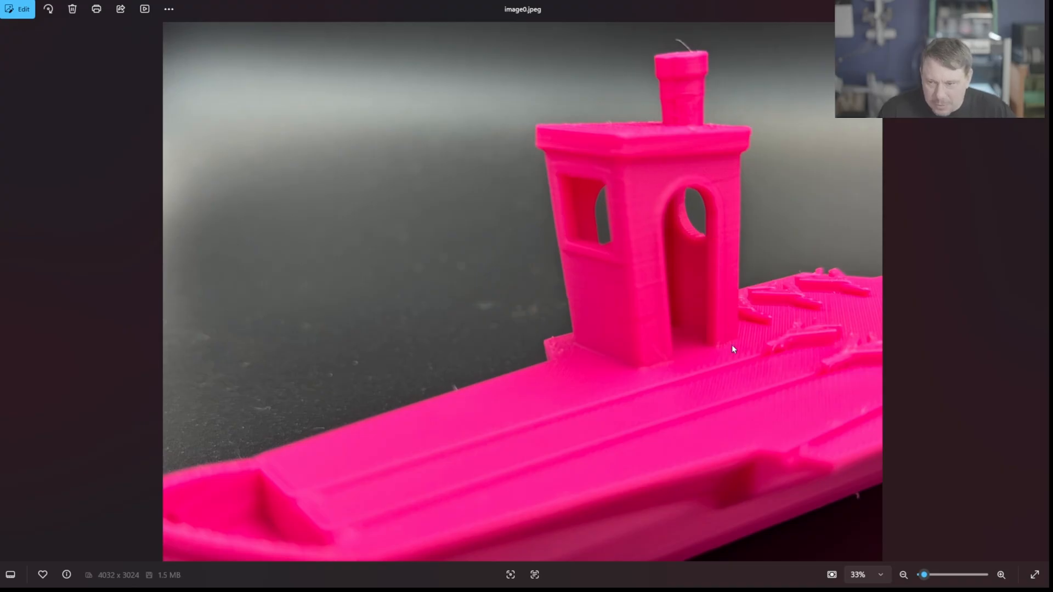
pyautogui.moveTo(791, 374)
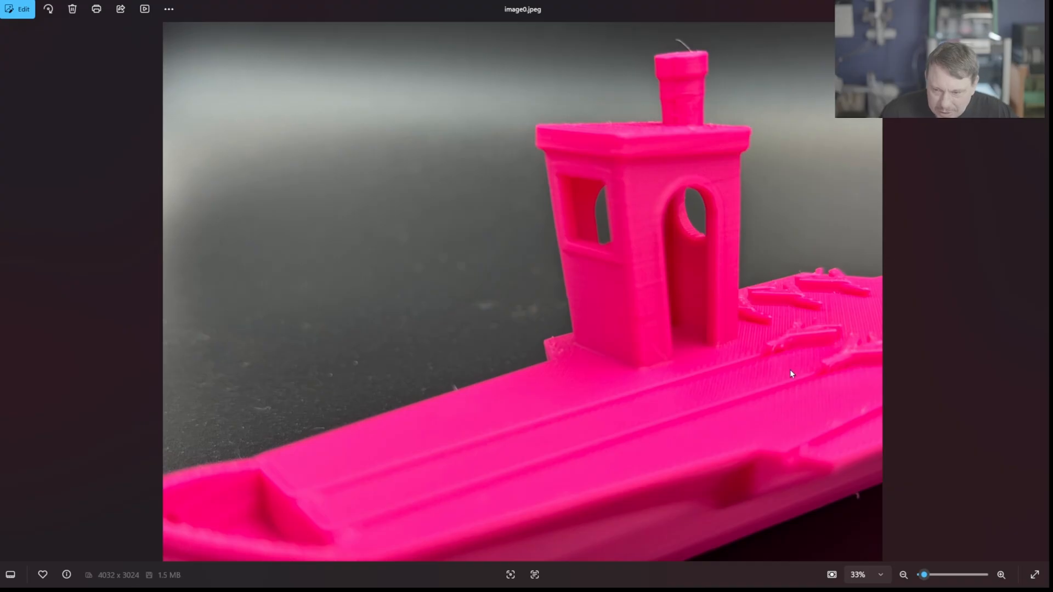